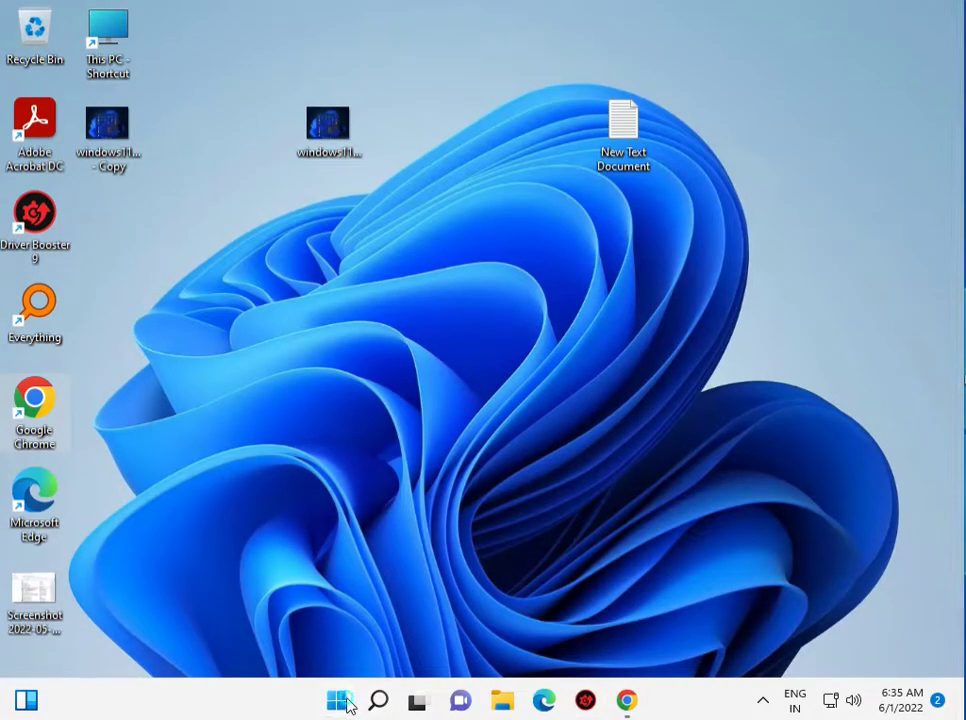
- Search Start for cmd and launch Command Prompt as administrator
left_click(336, 700)
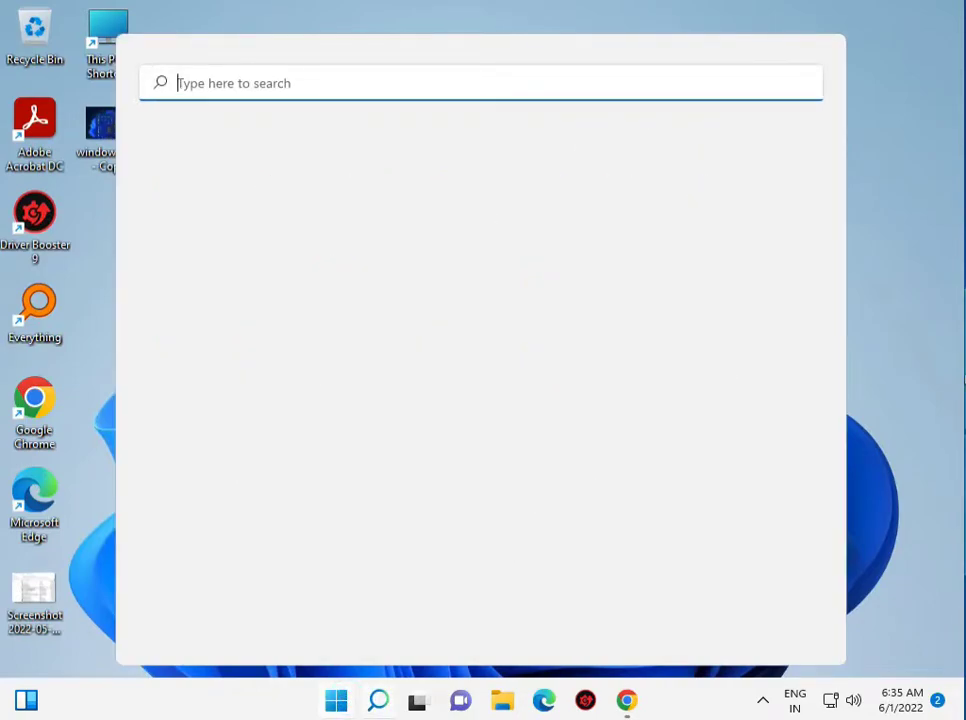
type("cmd")
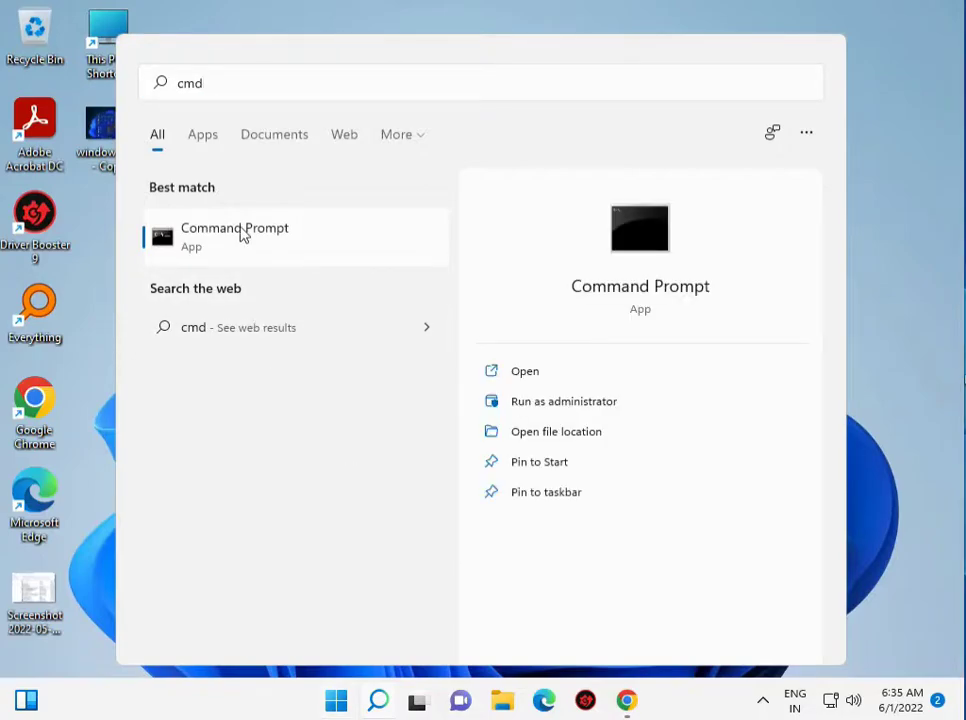
right_click(234, 236)
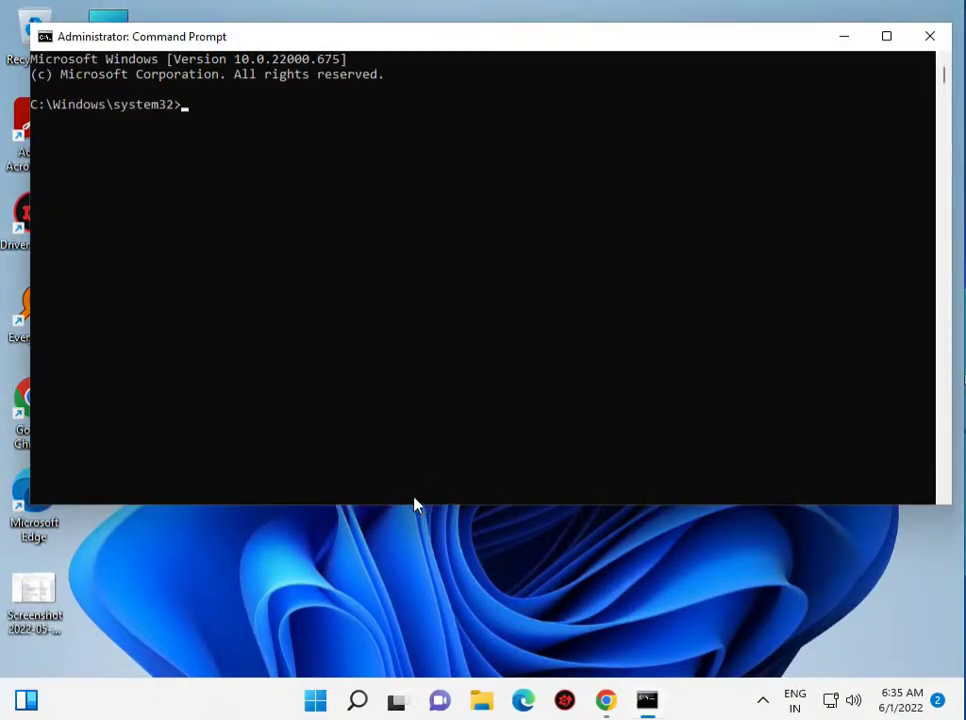
- Run sfc /scannow to verify and repair system files
type("sf")
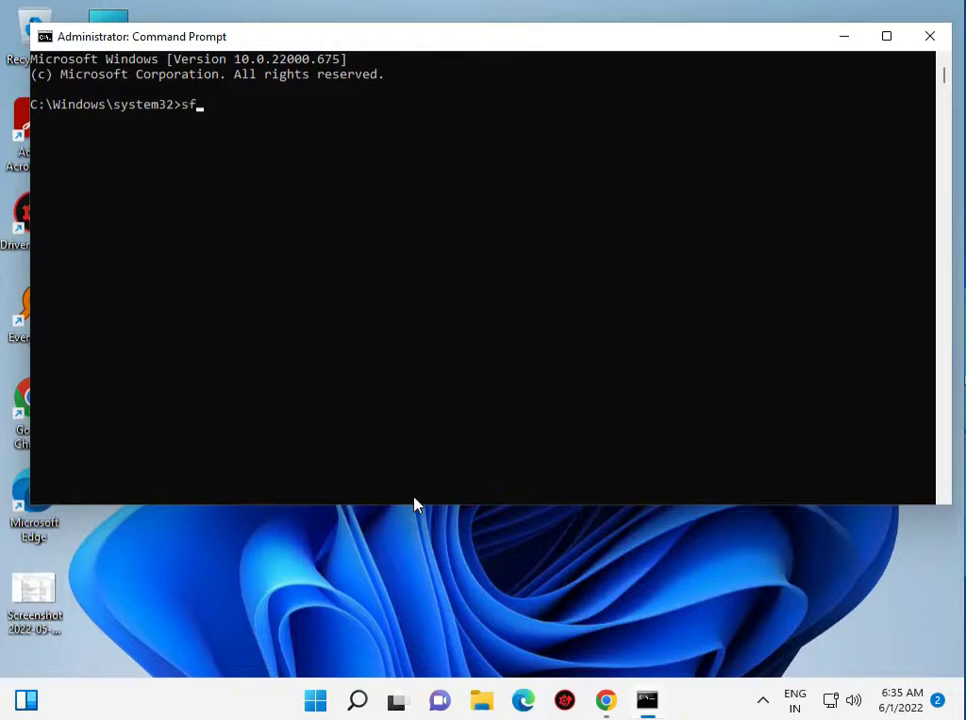
type("c")
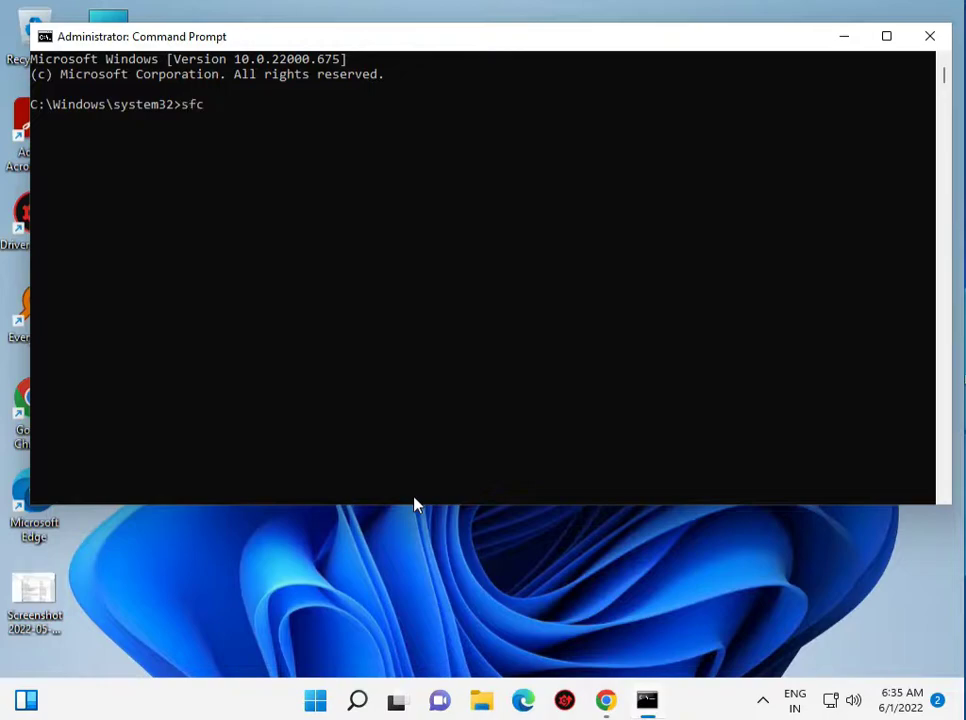
type("/s")
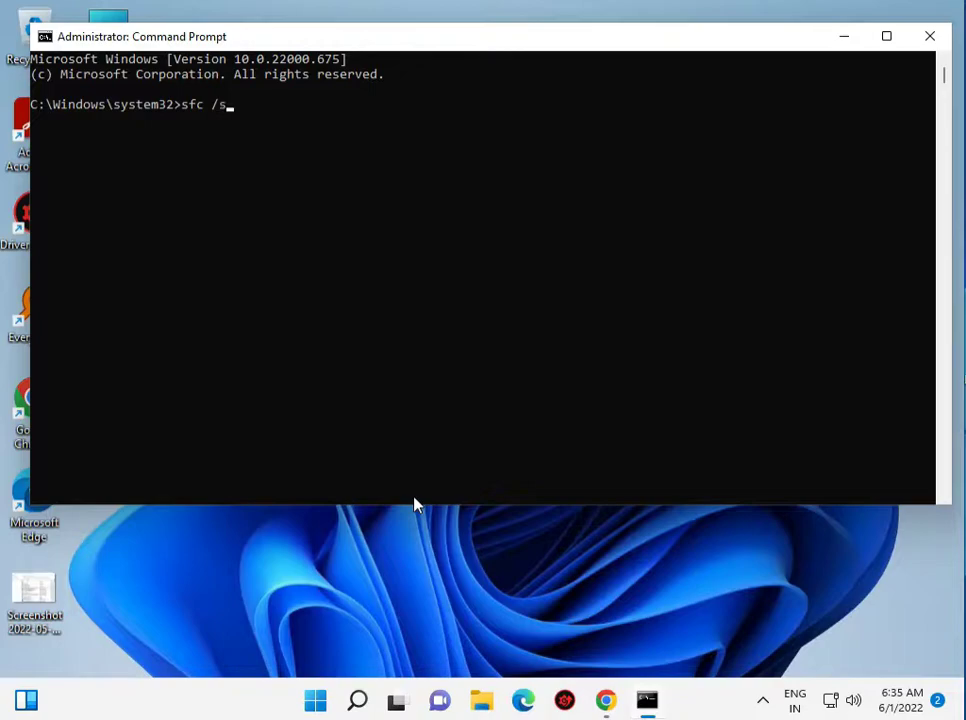
type("can")
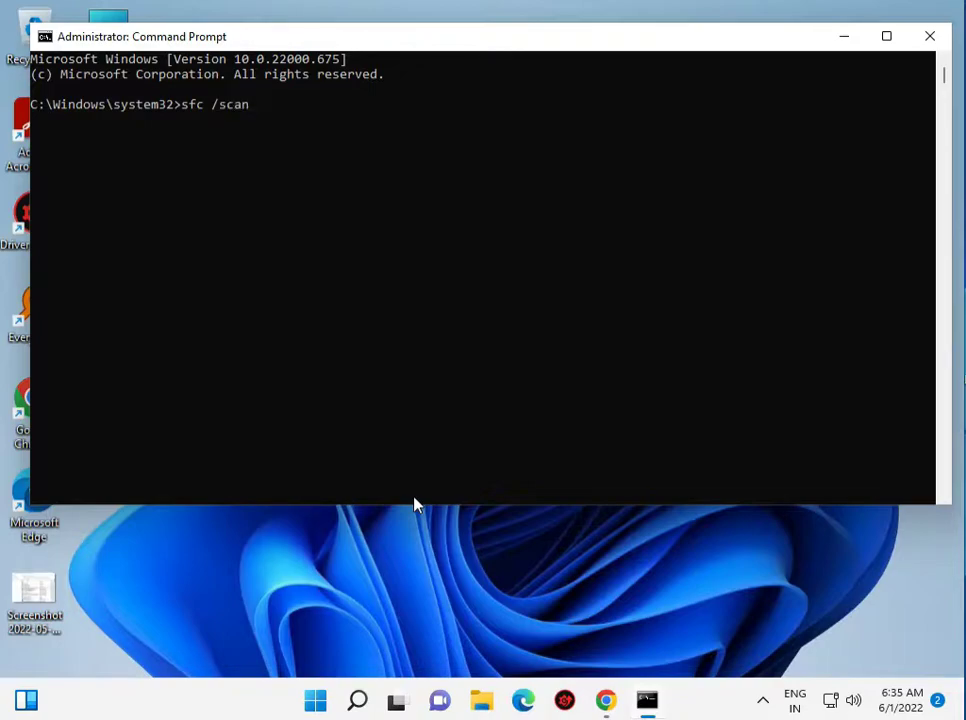
type("nor")
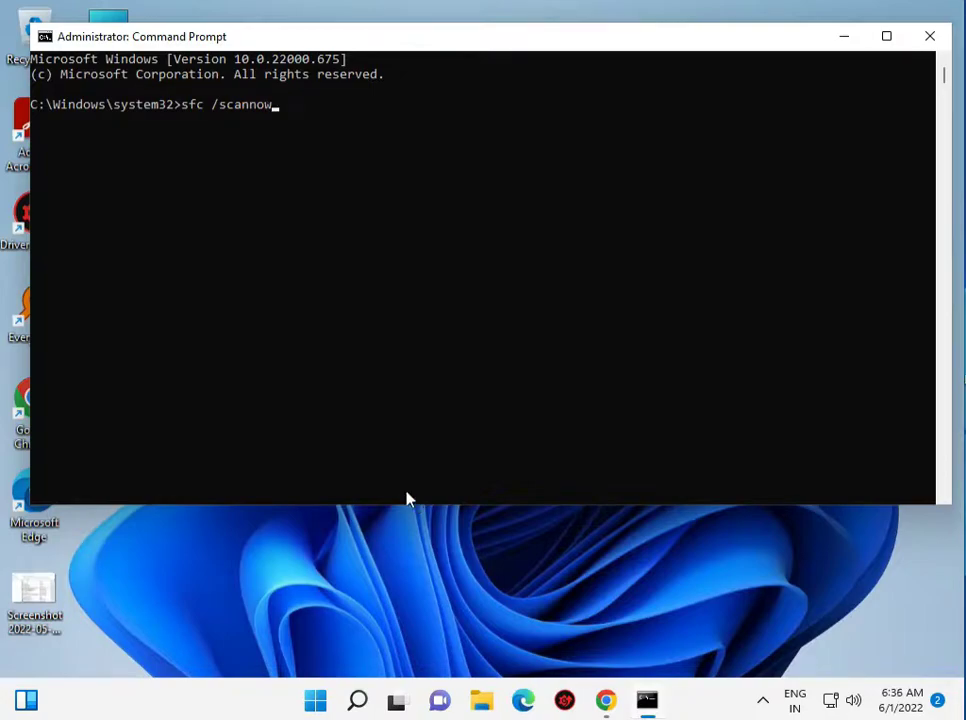
key("enter")
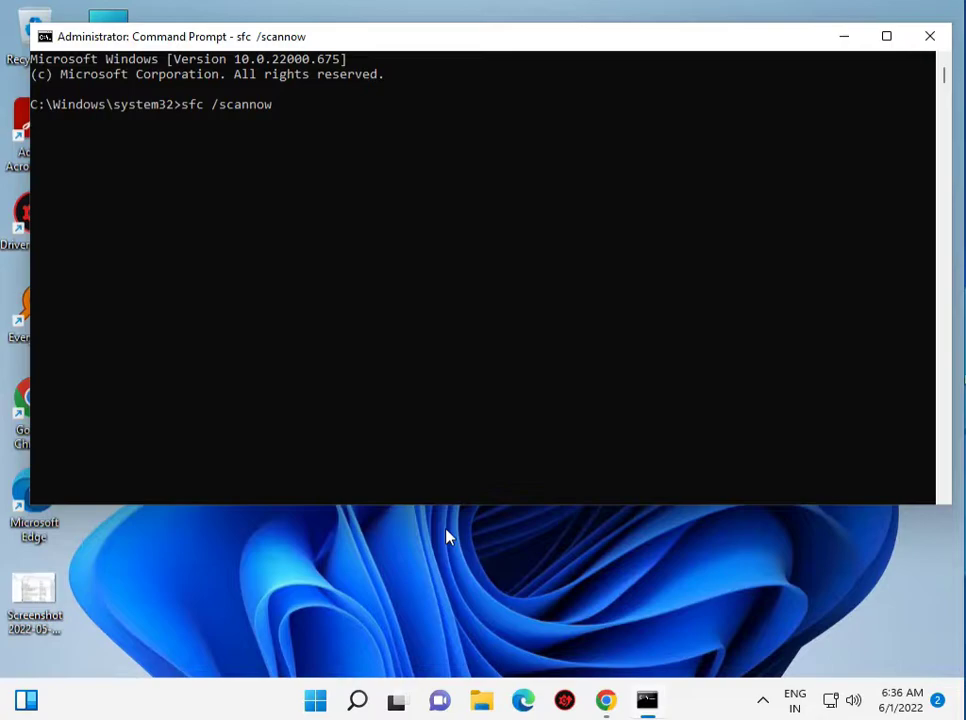
key("enter")
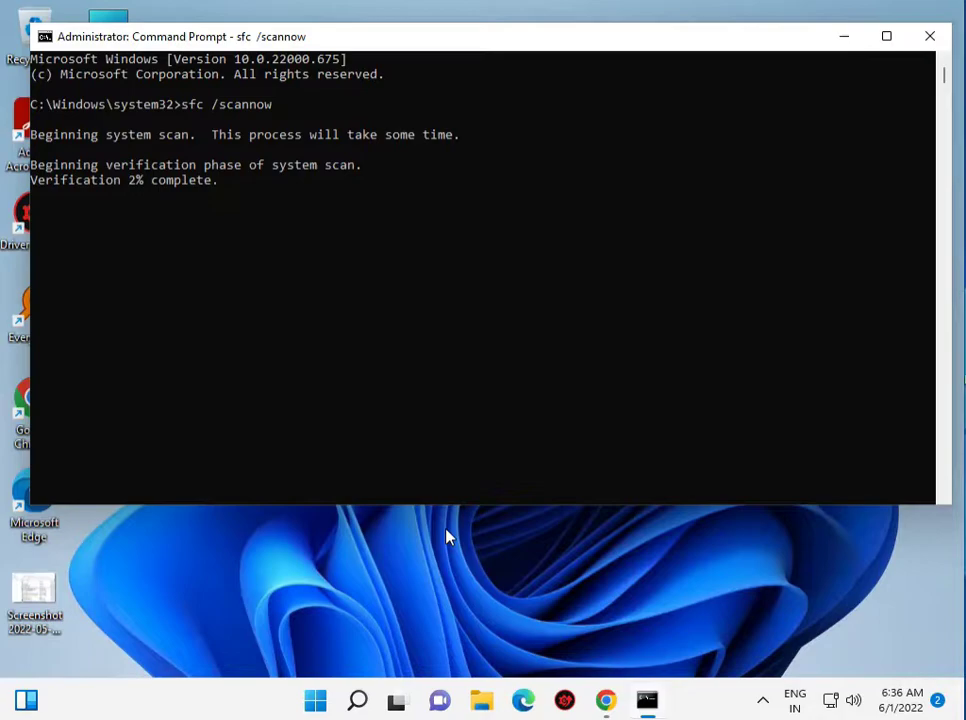
mouse_move(900, 700)
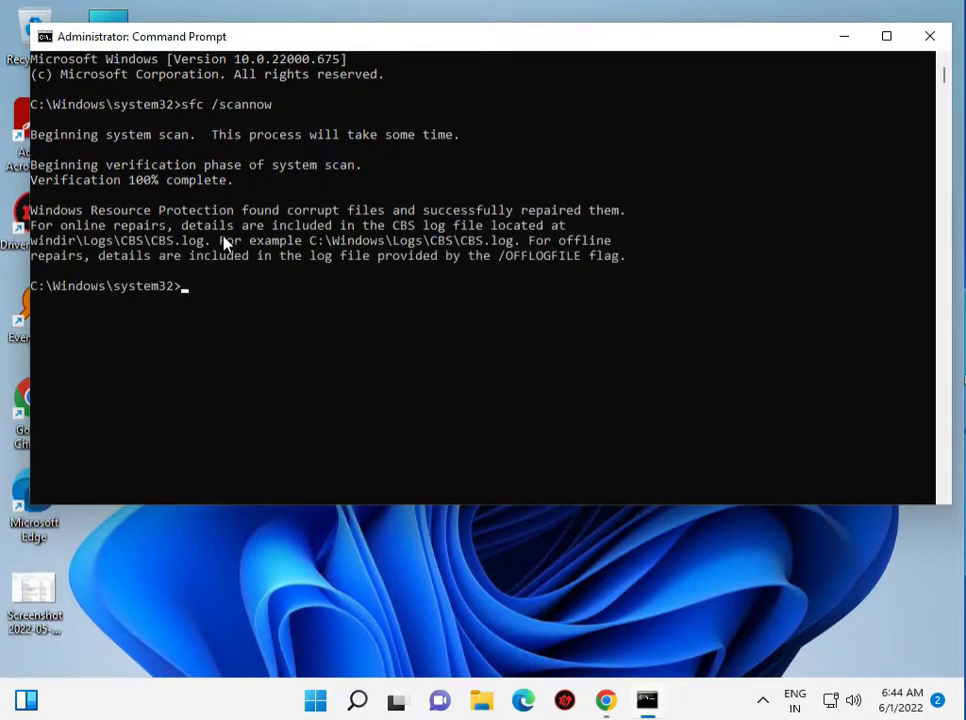
mouse_move(96, 240)
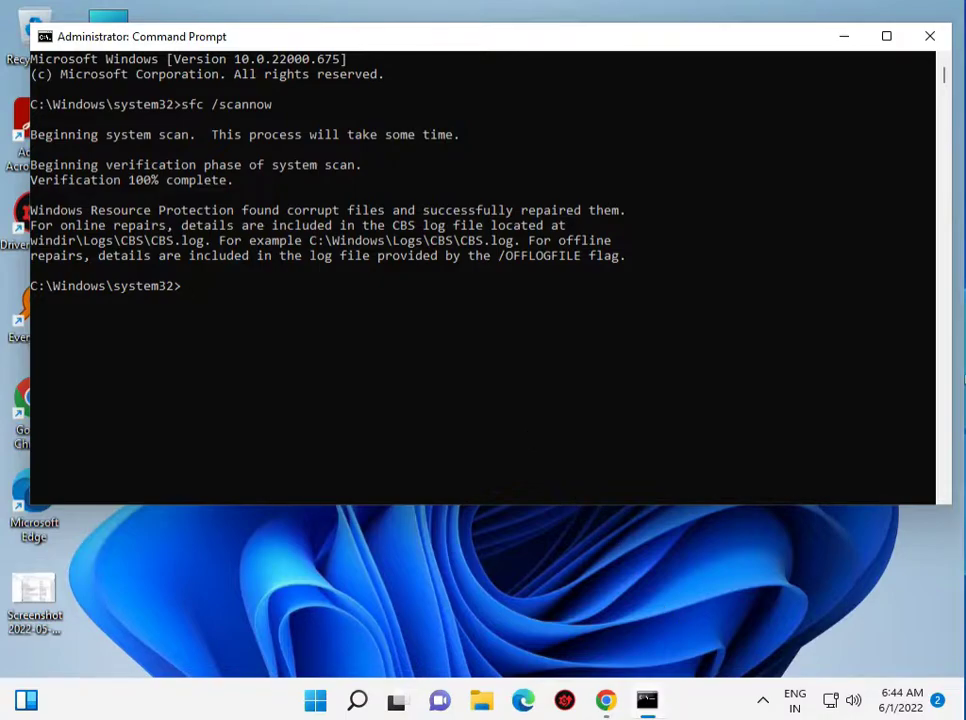
- Enter DISM /Online /Cleanup-Image /CheckHealth to check the component store
type("DISM /Online /Cleanup-Image /CheckHealth")
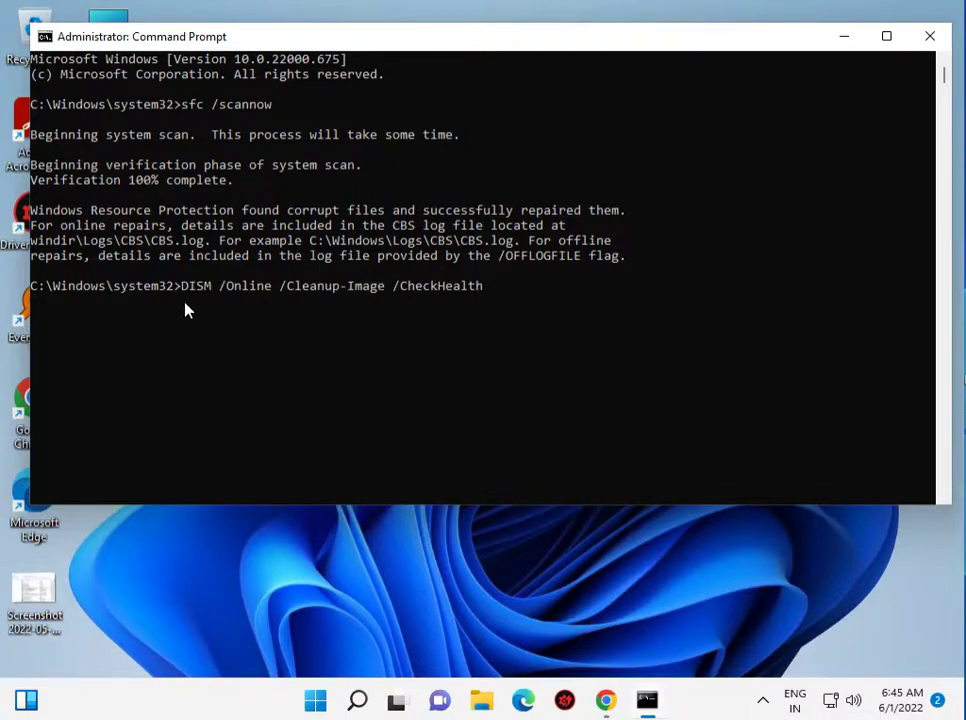
mouse_move(196, 298)
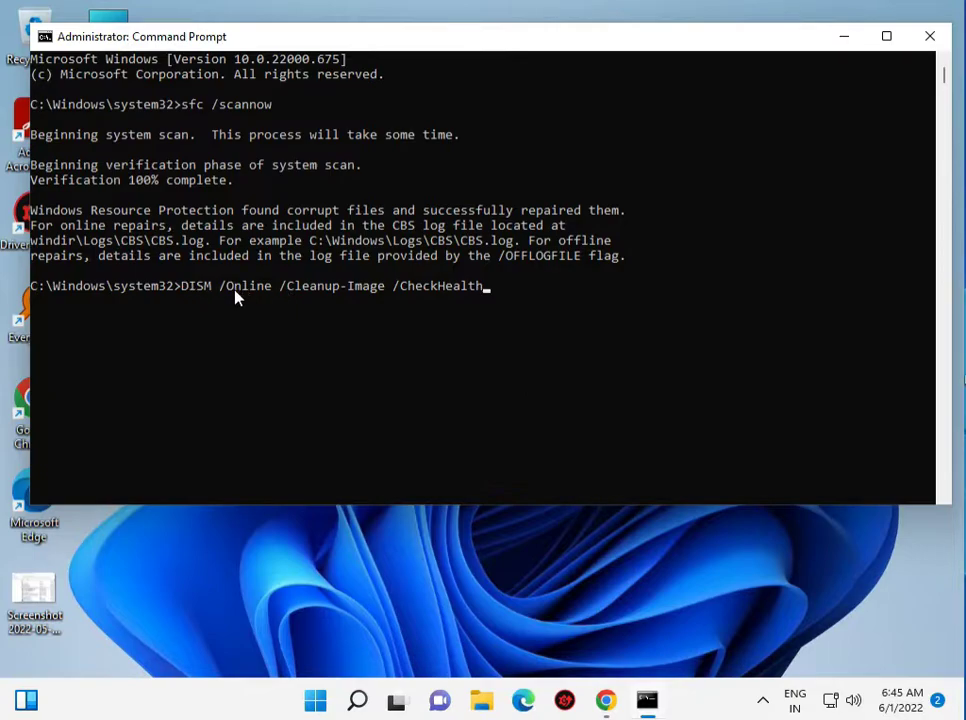
mouse_move(190, 292)
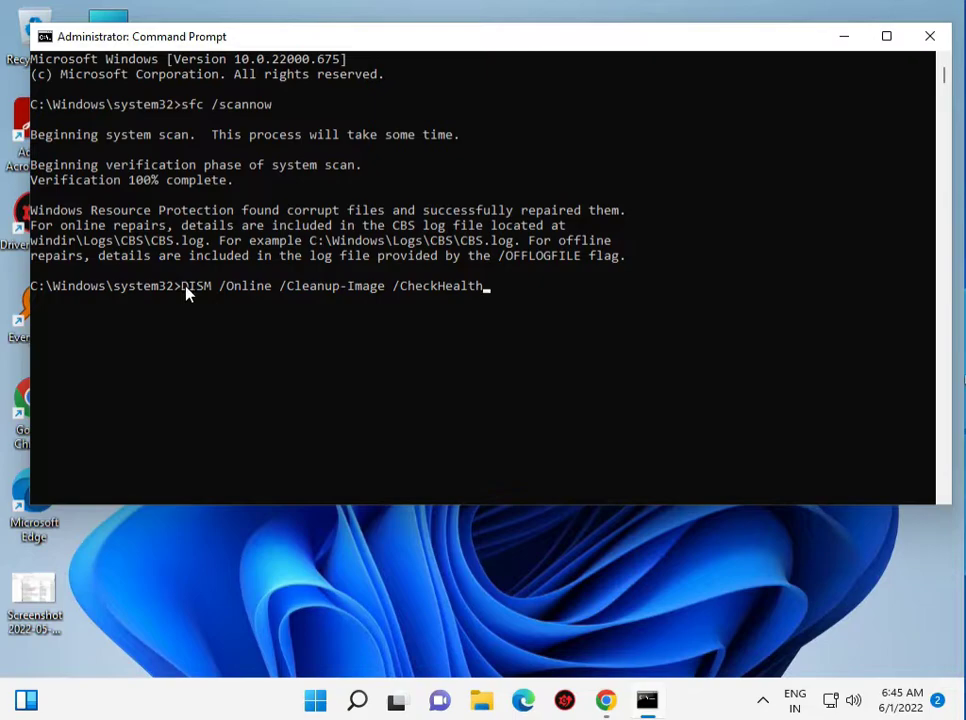
mouse_move(172, 294)
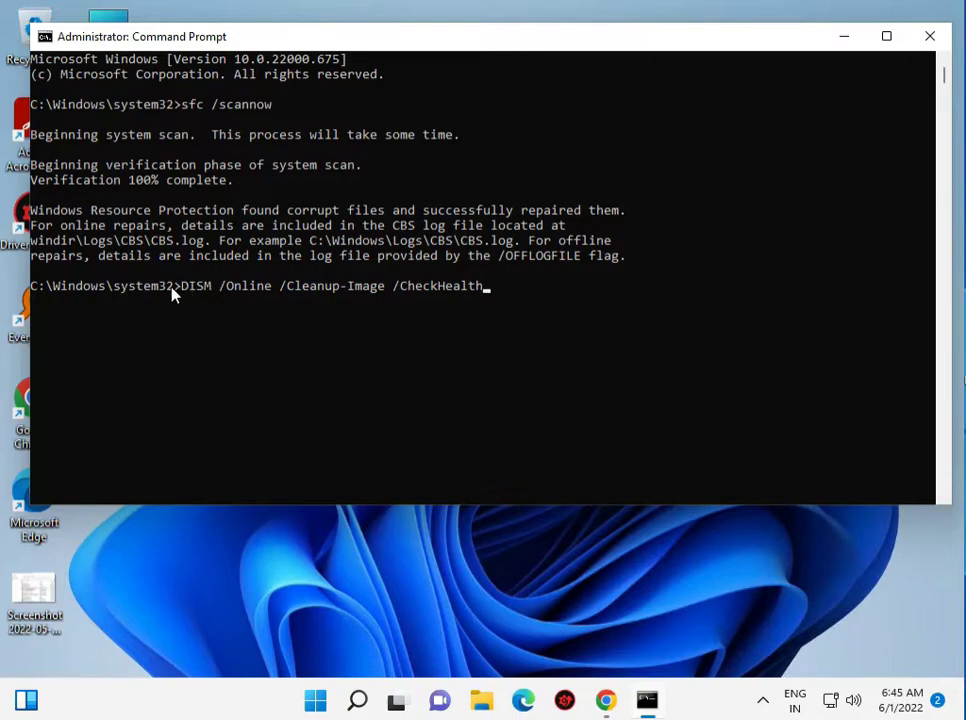
mouse_move(292, 340)
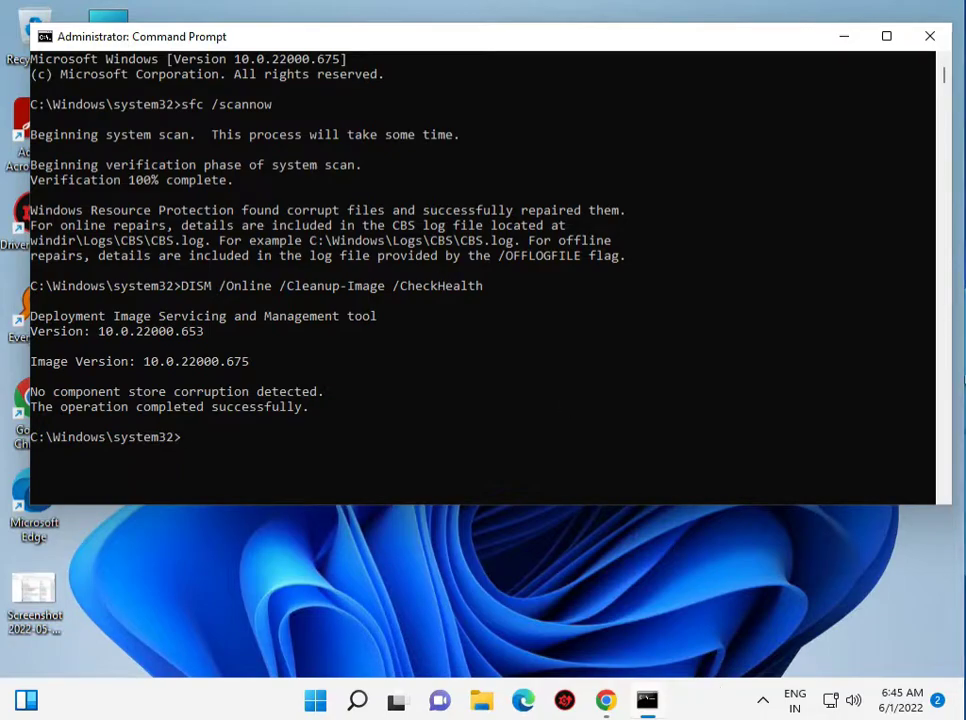
- Enter DISM /Online /Cleanup-Image /ScanHealth for a full component store scan
type("DISM /Online /Cleanup-Image /ScanHealth")
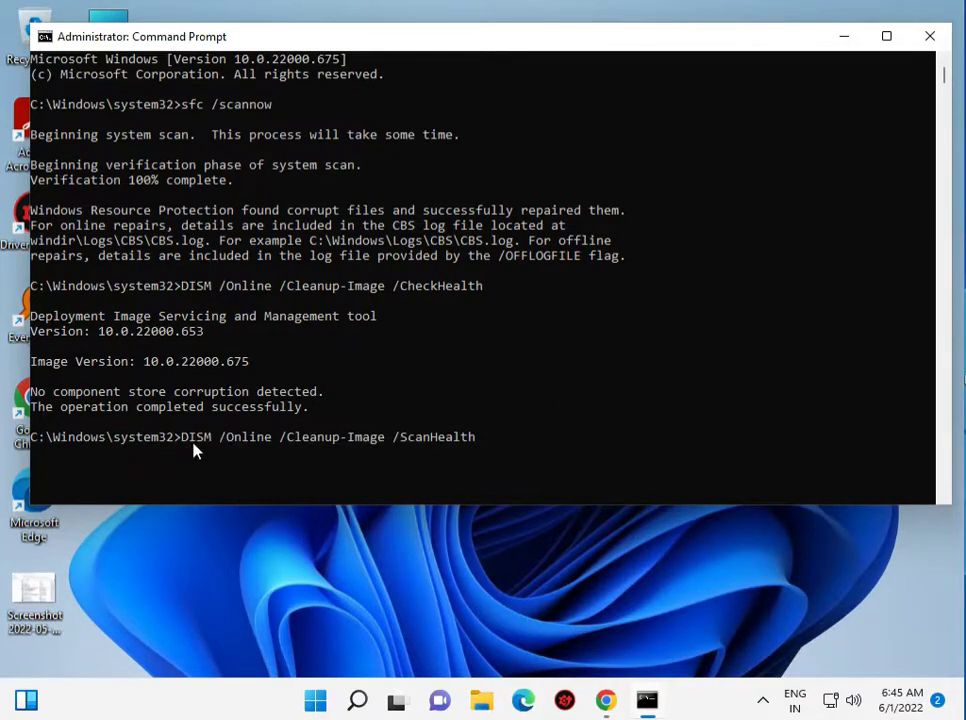
mouse_move(360, 458)
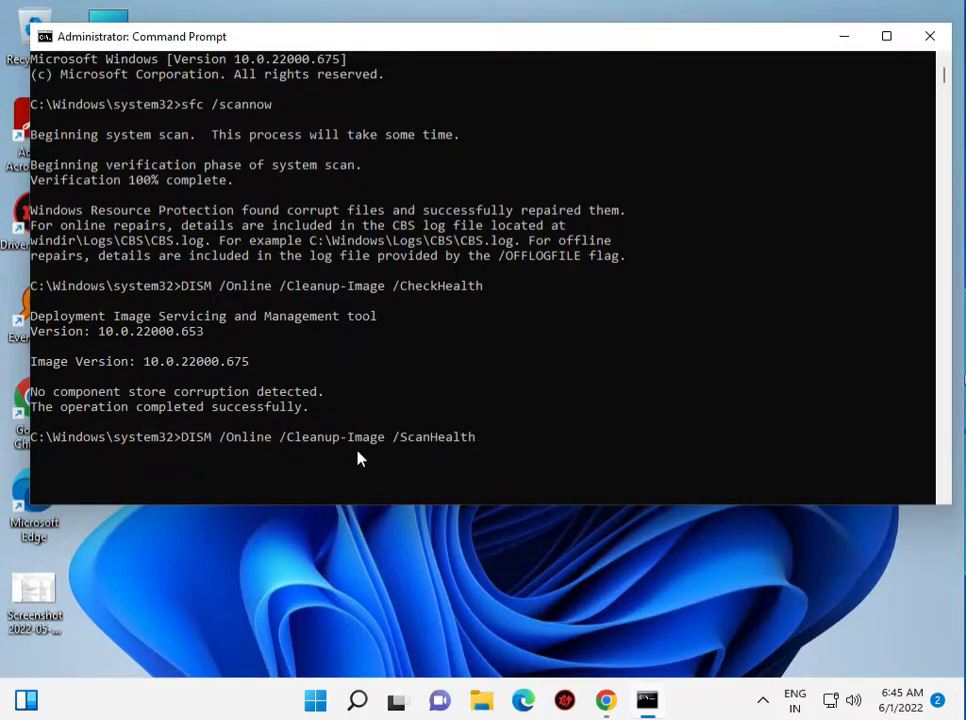
mouse_move(464, 452)
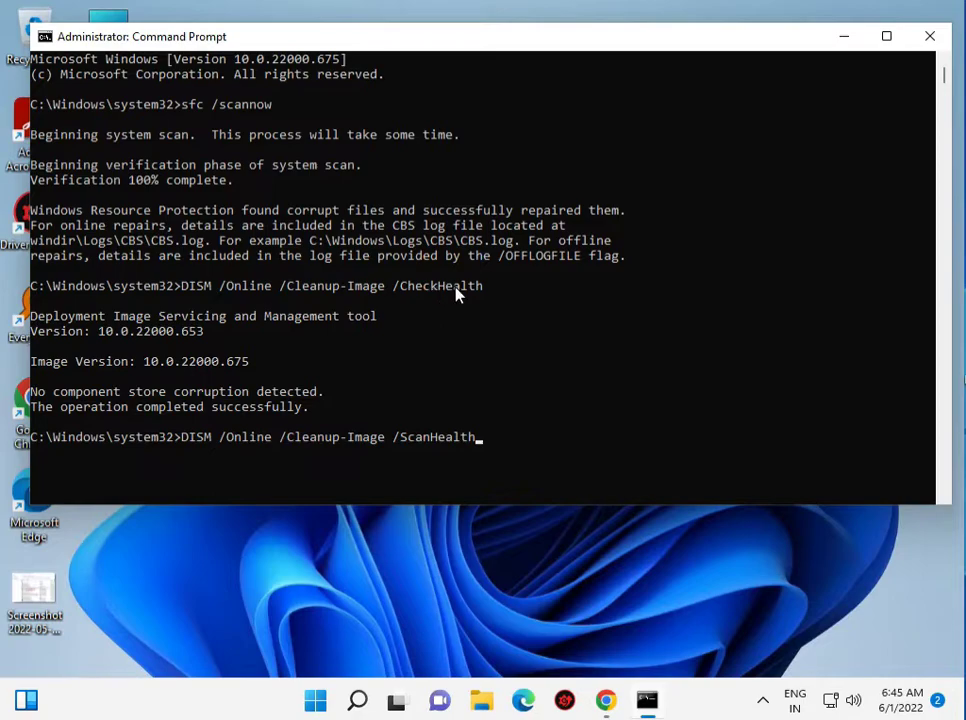
mouse_move(408, 398)
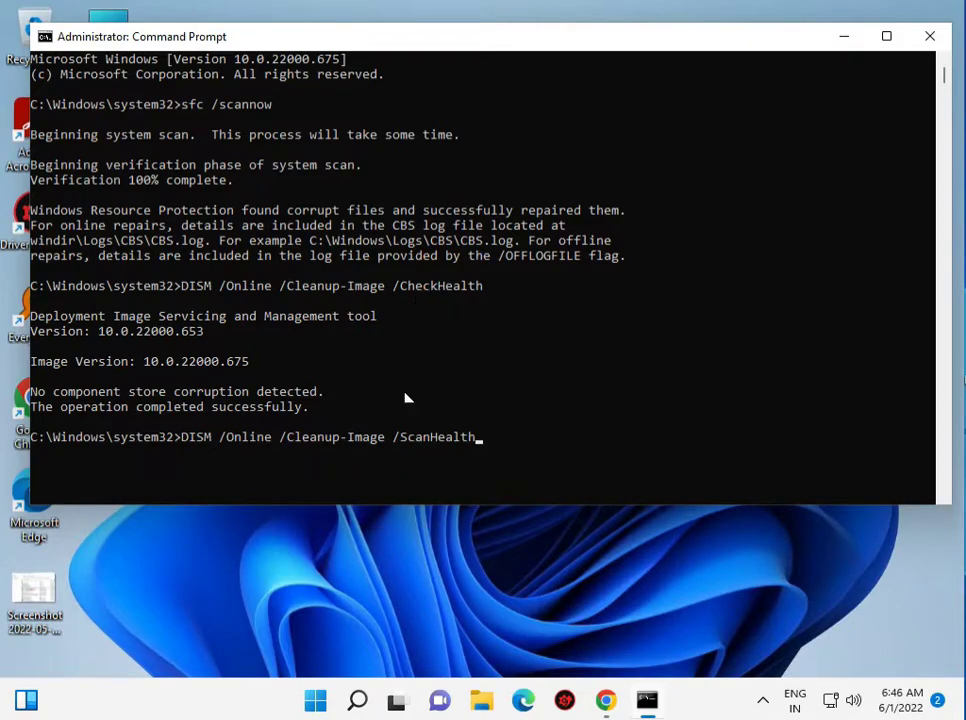
mouse_move(420, 462)
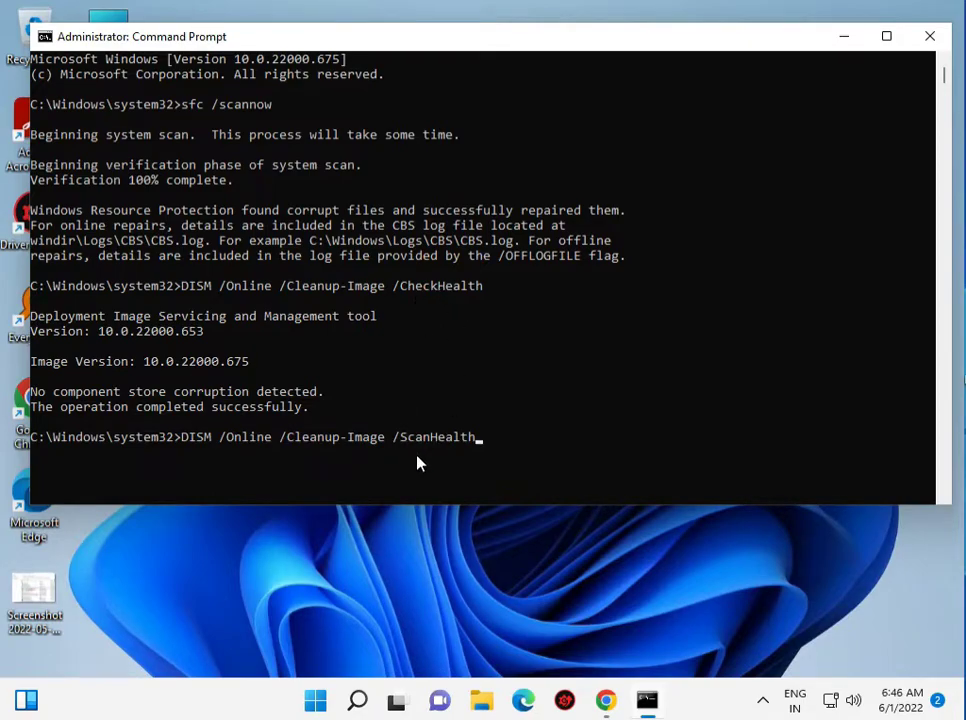
mouse_move(472, 496)
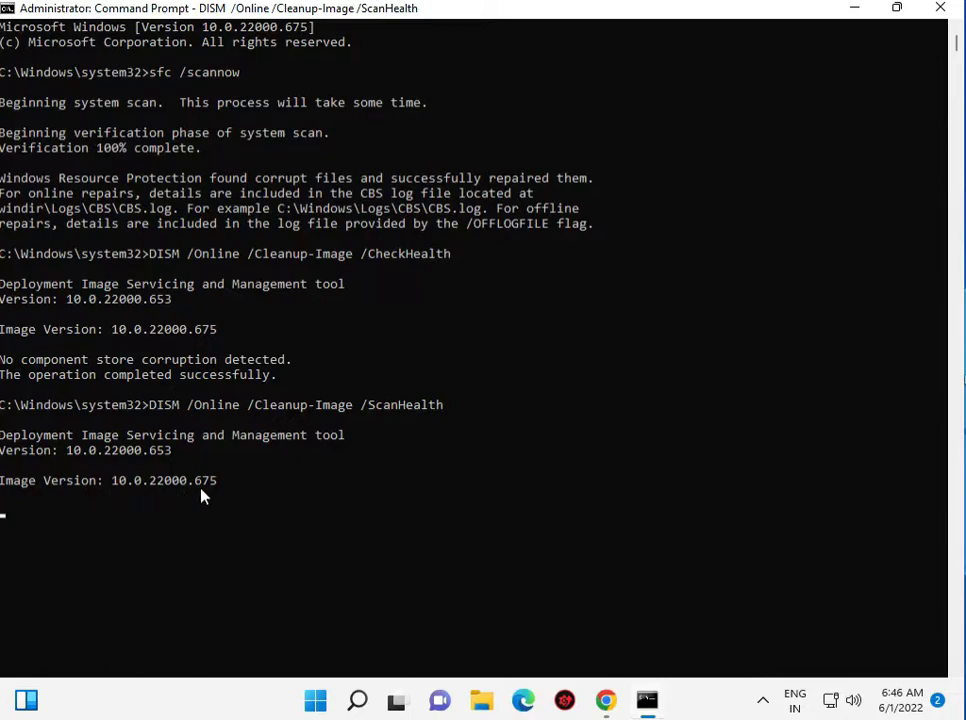
mouse_move(112, 452)
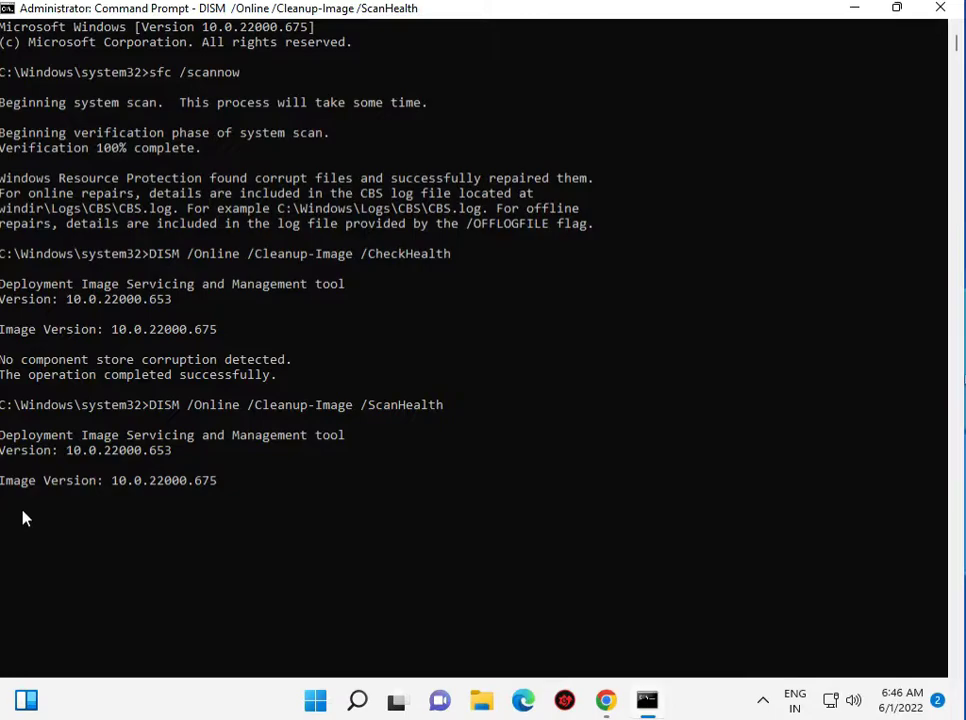
mouse_move(248, 544)
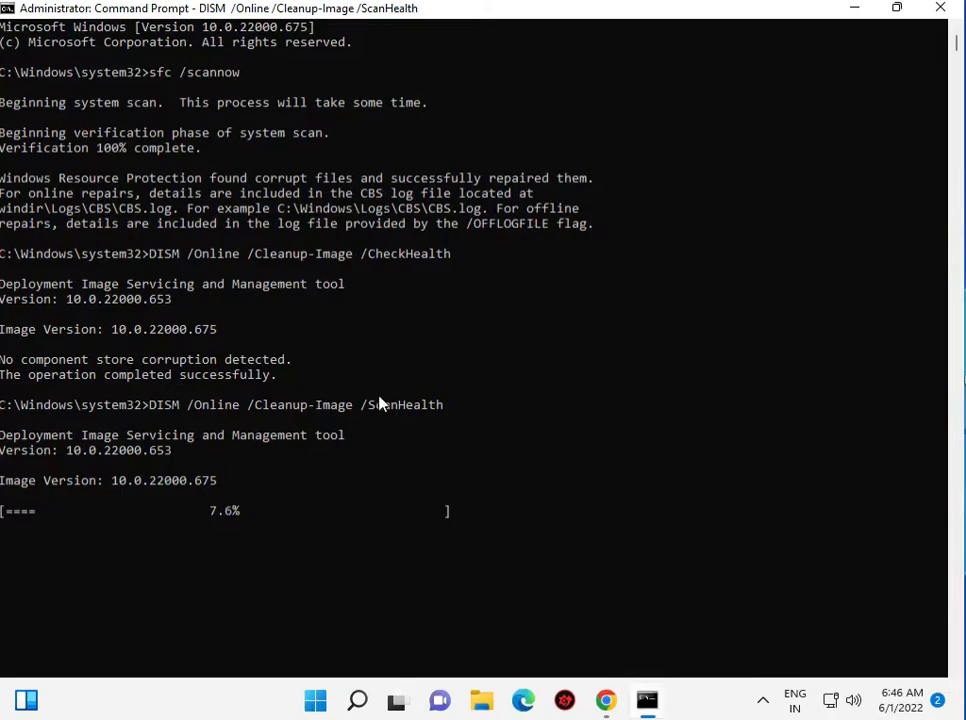
mouse_move(80, 540)
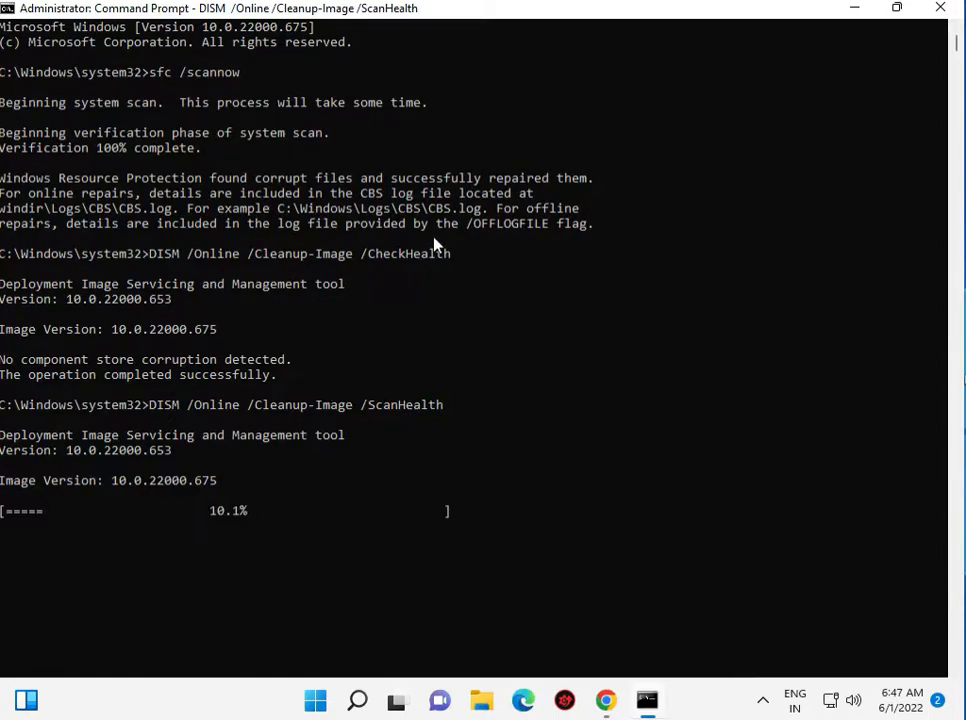
mouse_move(168, 332)
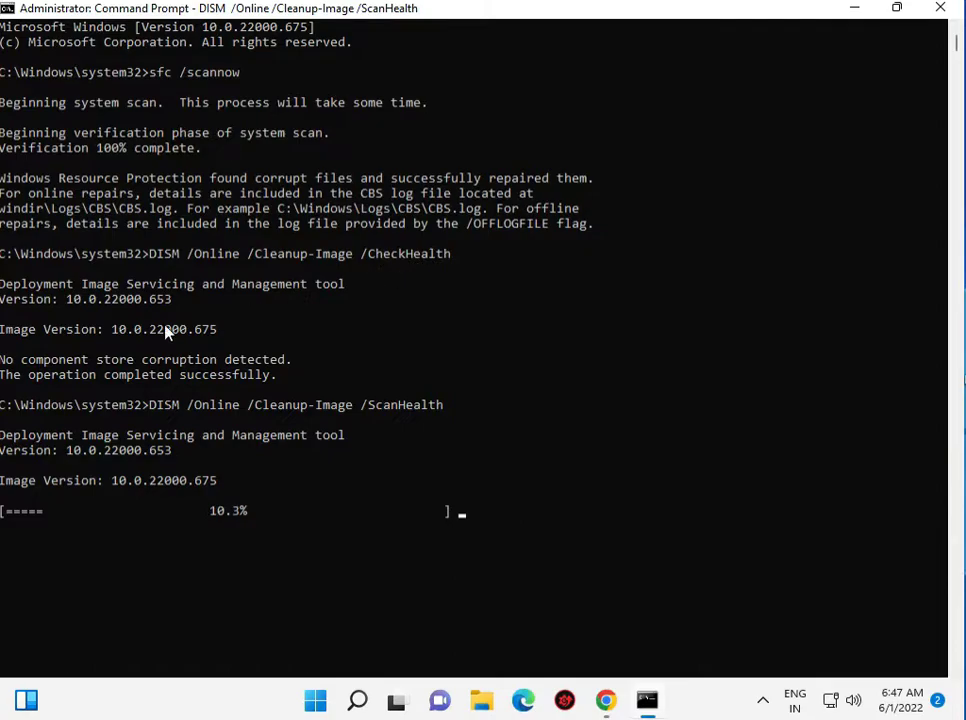
mouse_move(352, 544)
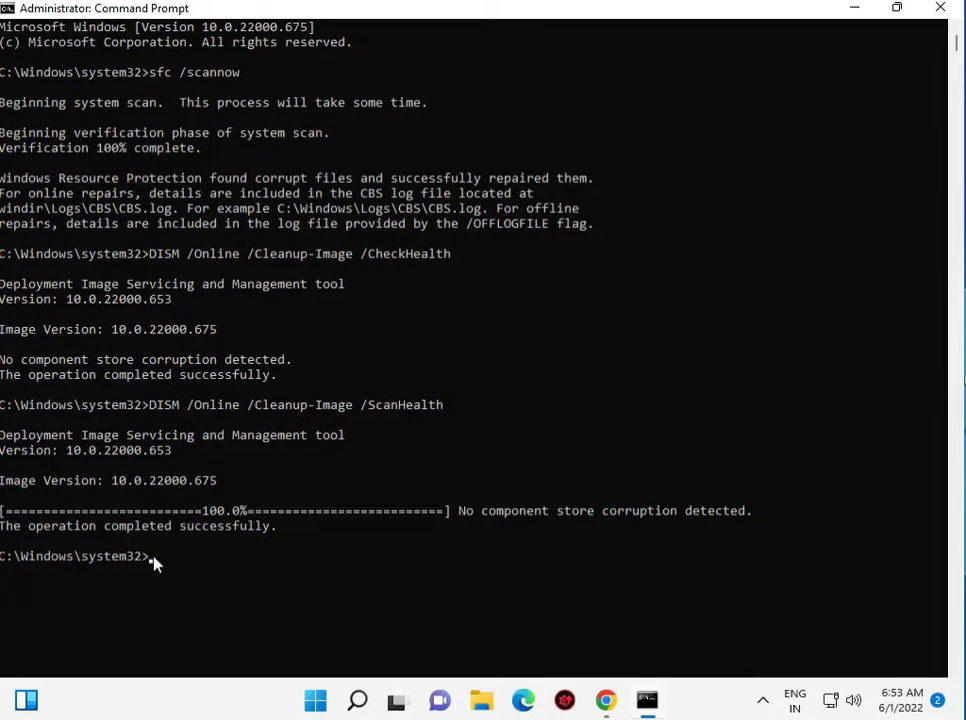
- Run DISM /Online /Cleanup-Image /RestoreHealth to repair the component store
type("DISM /Online /Cleanup-Image /RestoreHealth")
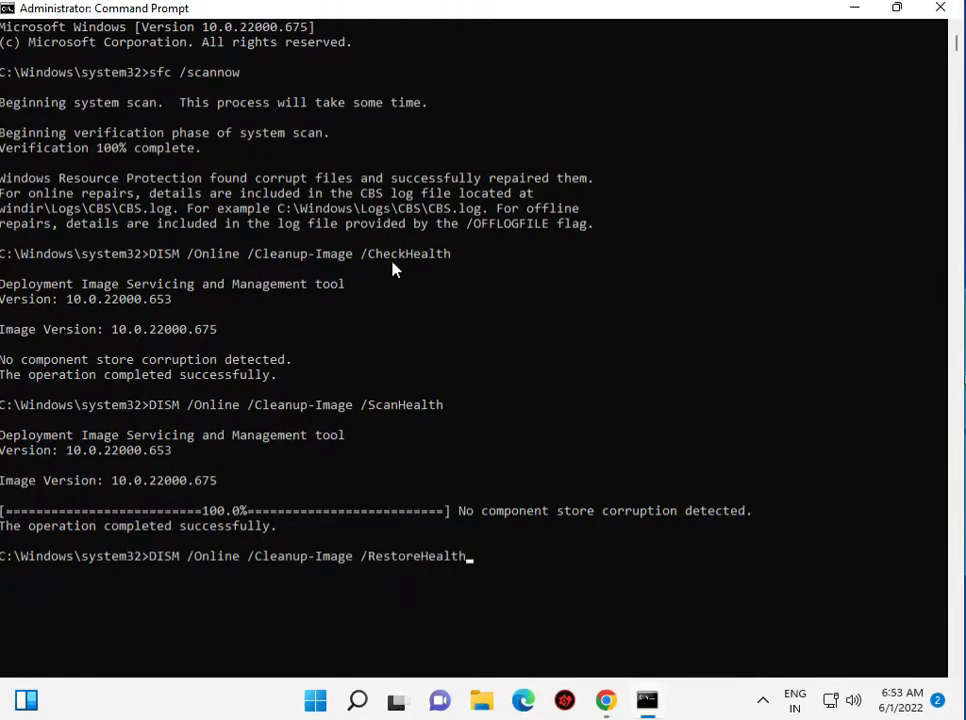
mouse_move(408, 562)
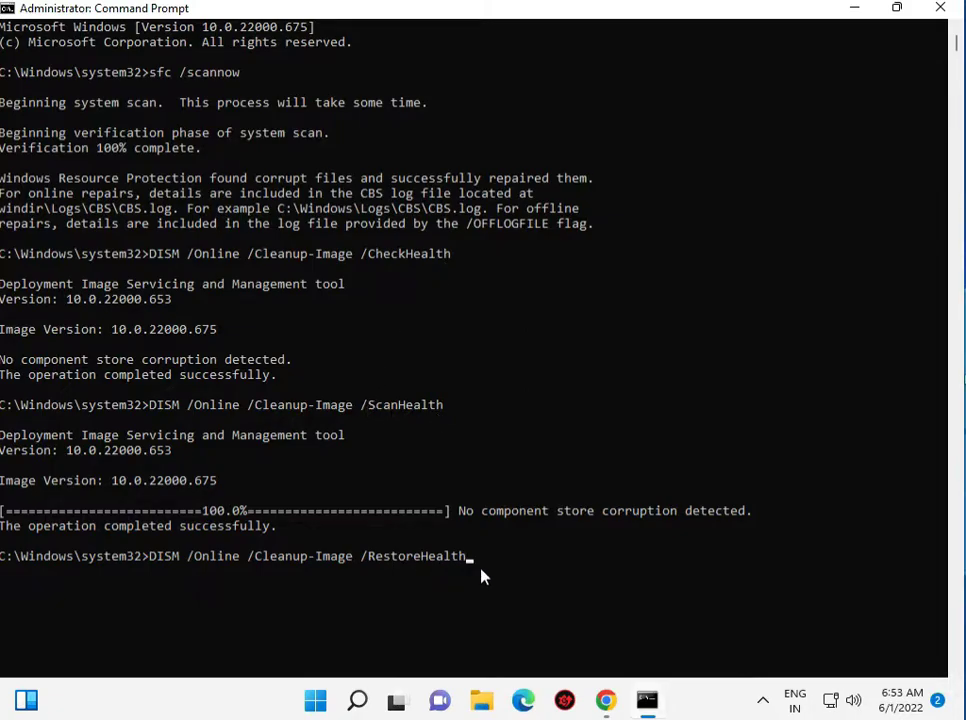
key("enter")
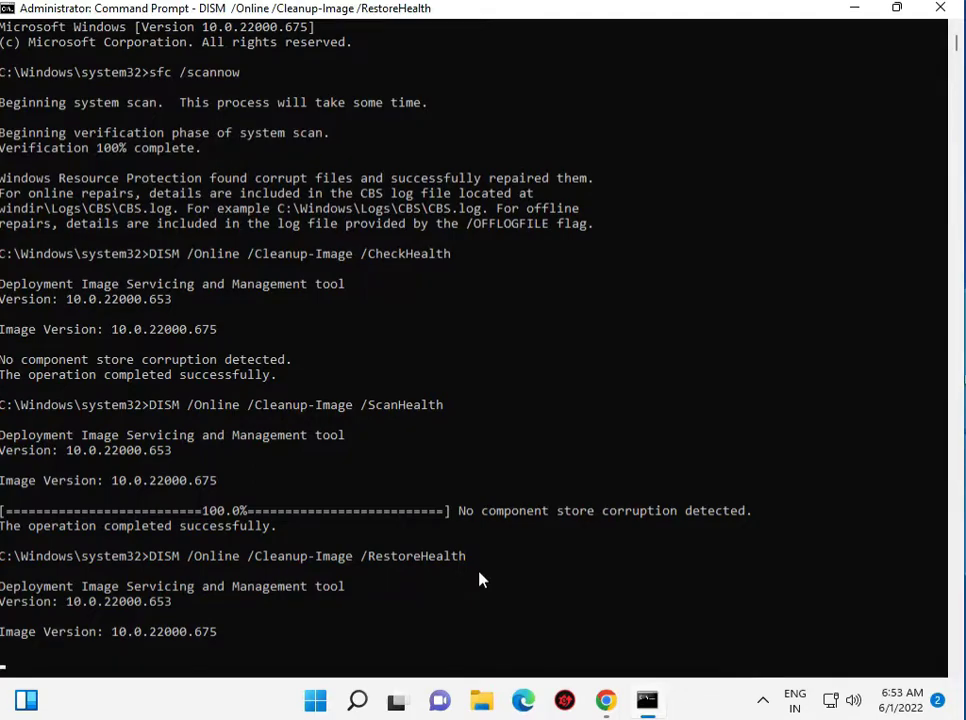
scroll("down", 3)
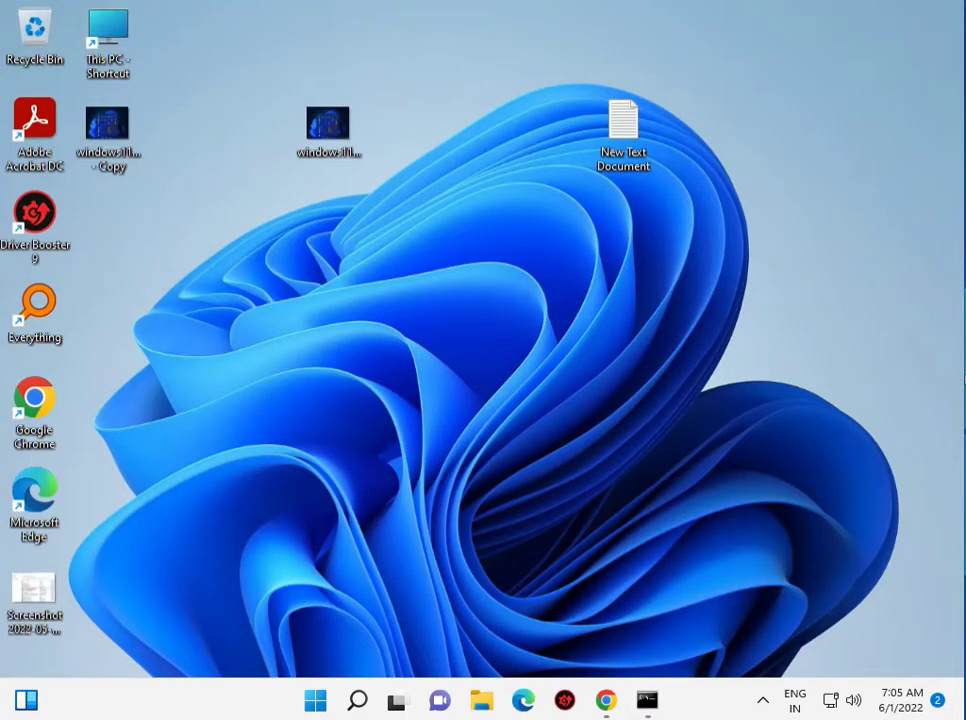
mouse_move(360, 332)
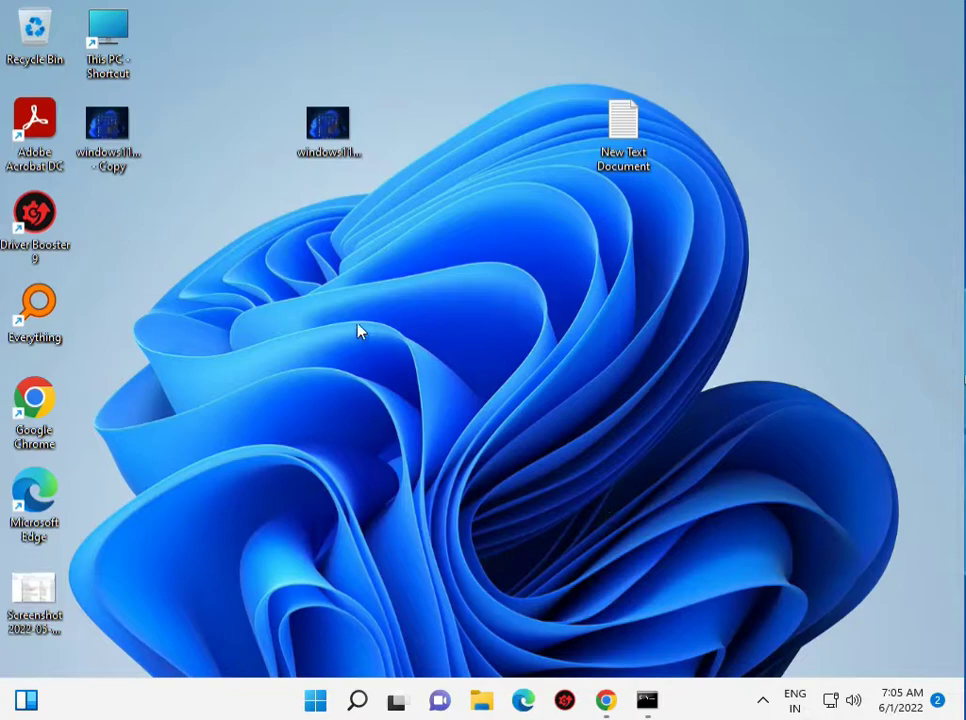
- Open %windir%\SoftwareDistribution\DataStore through the Run dialog
right_click(360, 332)
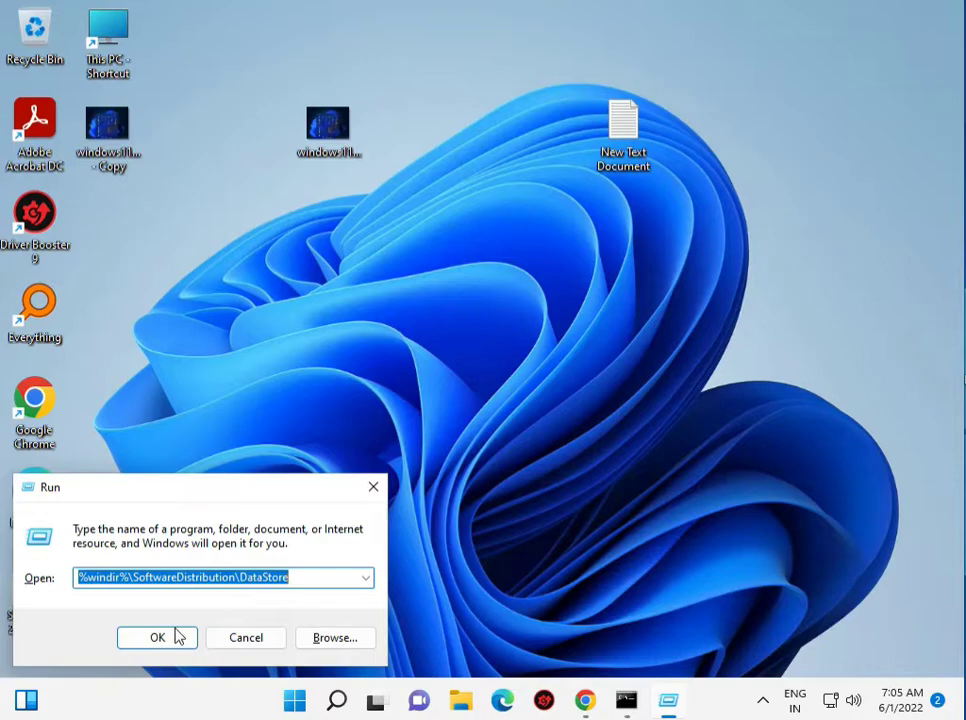
left_click(156, 636)
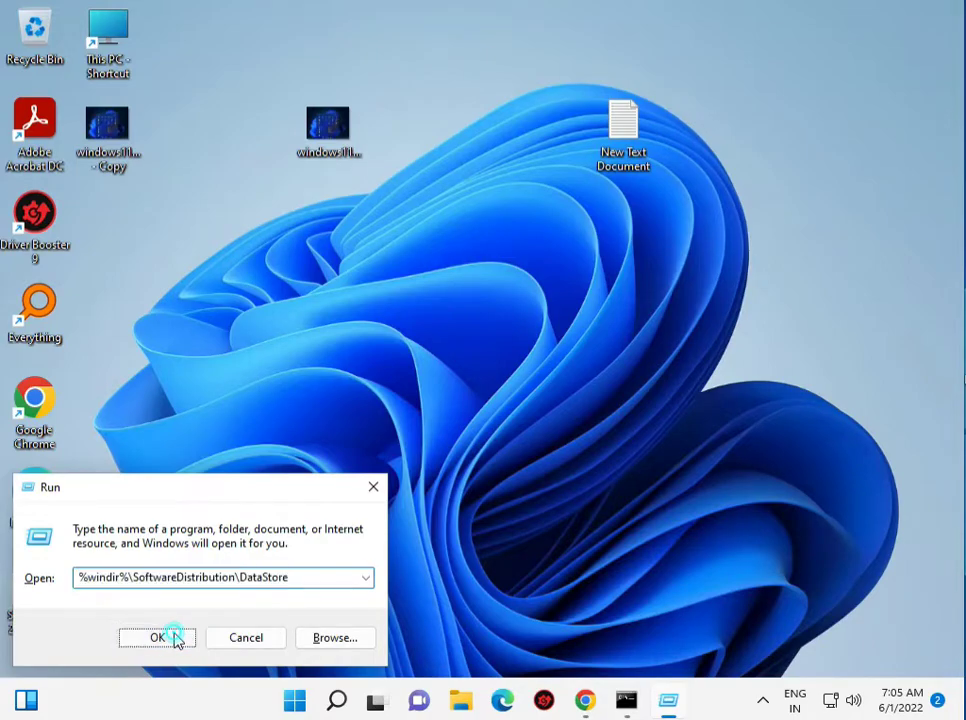
left_click(156, 636)
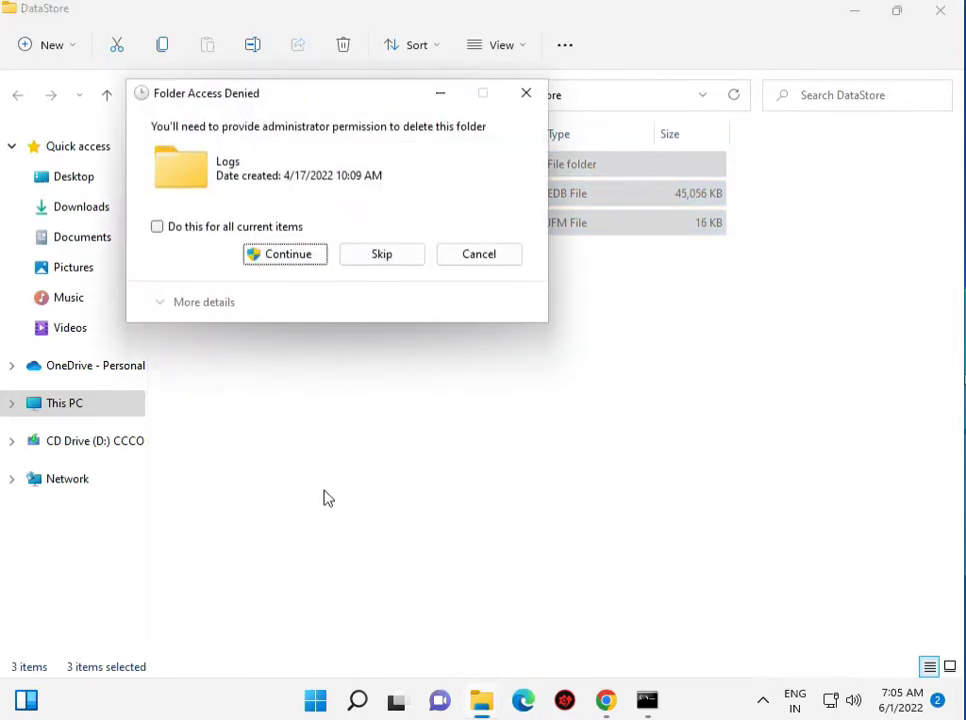
- Delete the DataStore contents with administrator permission for all items, skipping the in-use file
left_click(156, 226)
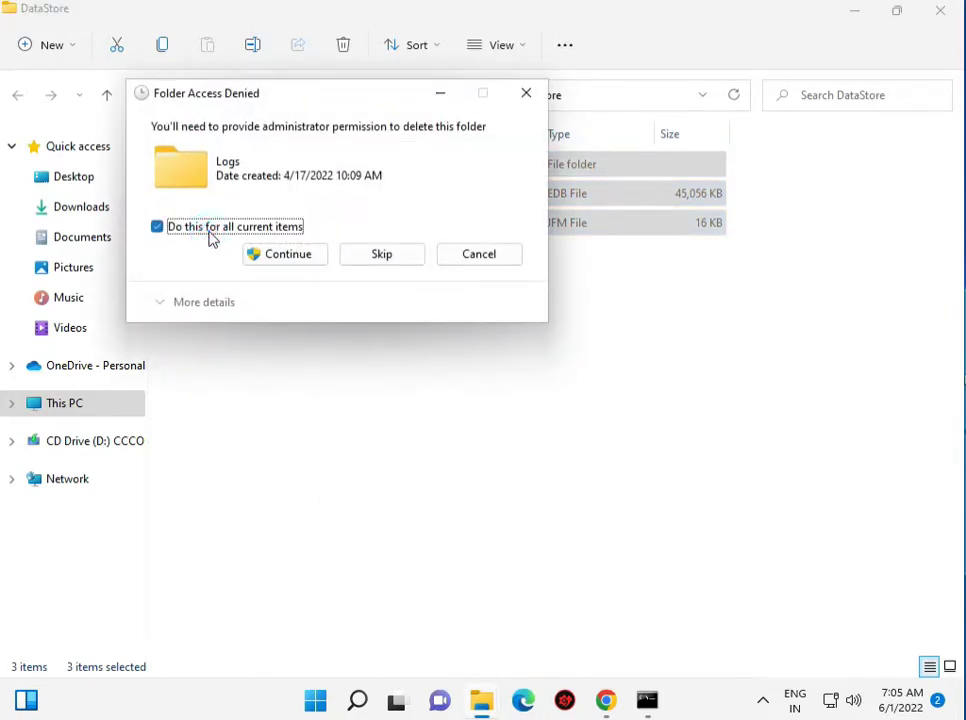
left_click(288, 252)
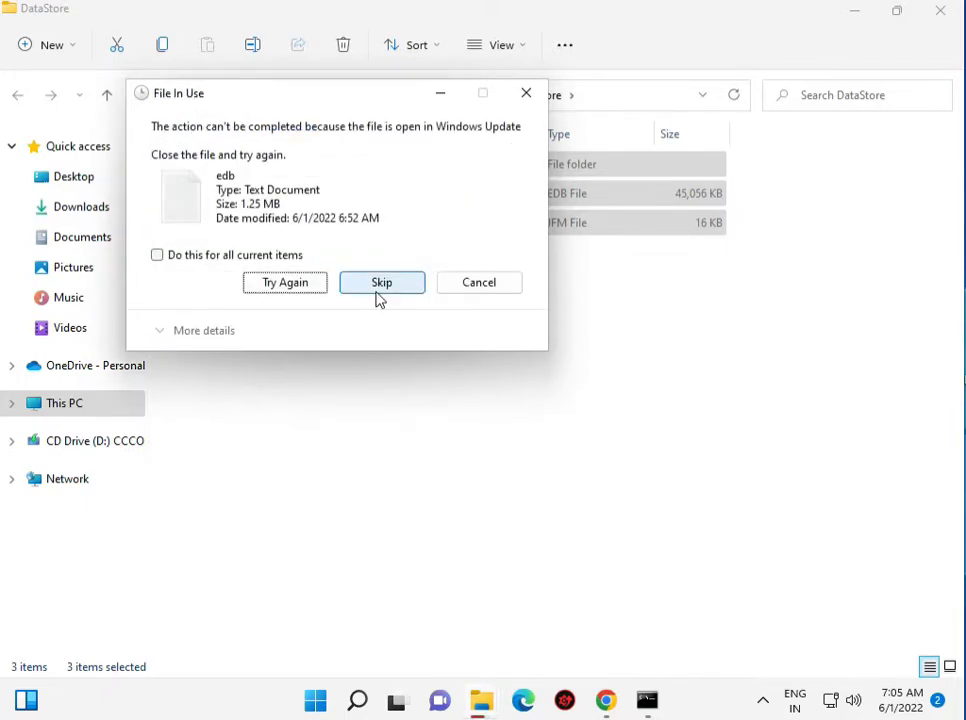
left_click(380, 282)
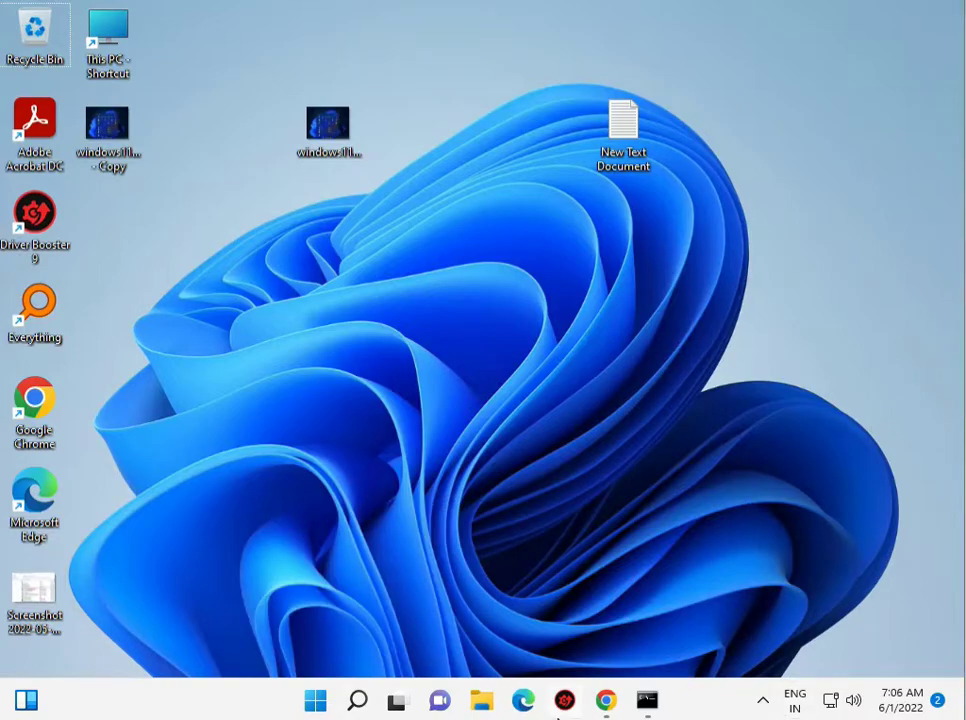
mouse_move(564, 700)
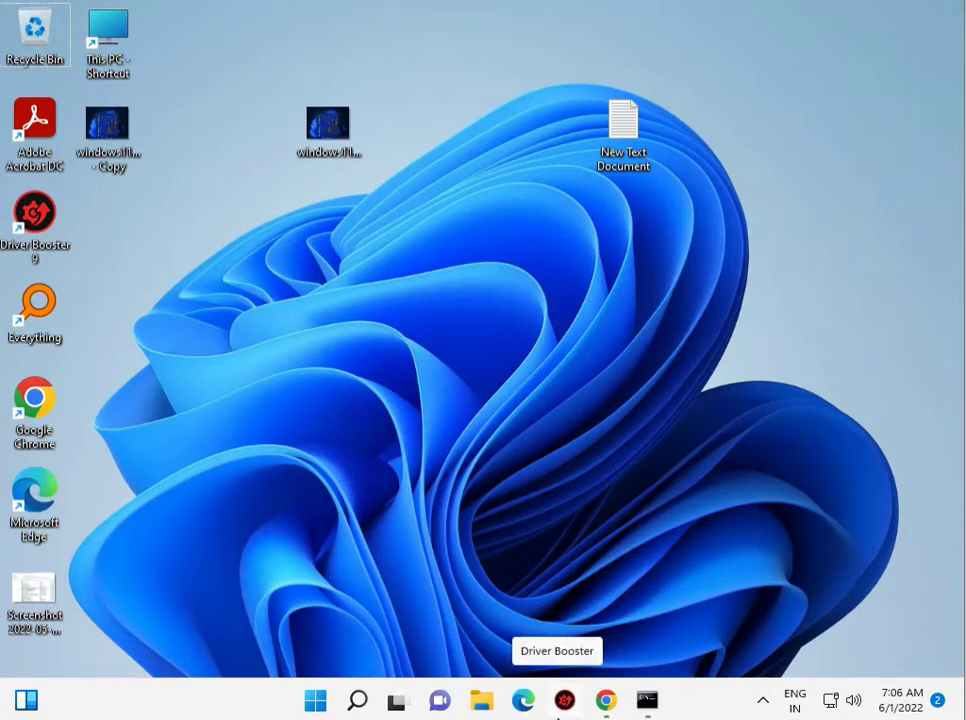
mouse_move(356, 476)
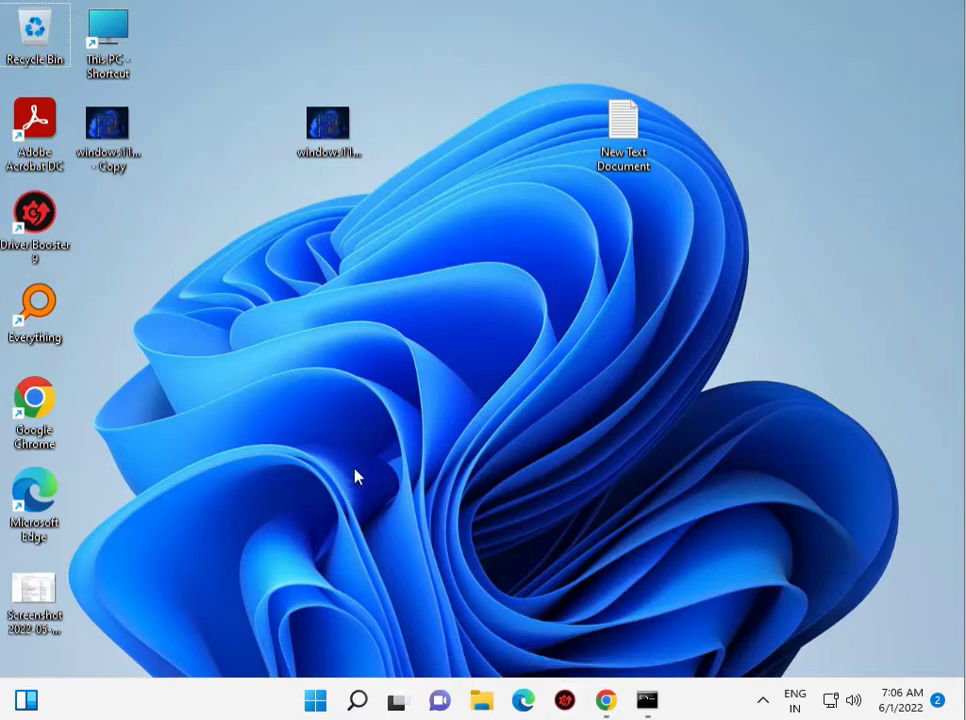
- Launch regedit from the Run dialog and allow it through UAC
key("Win+r")
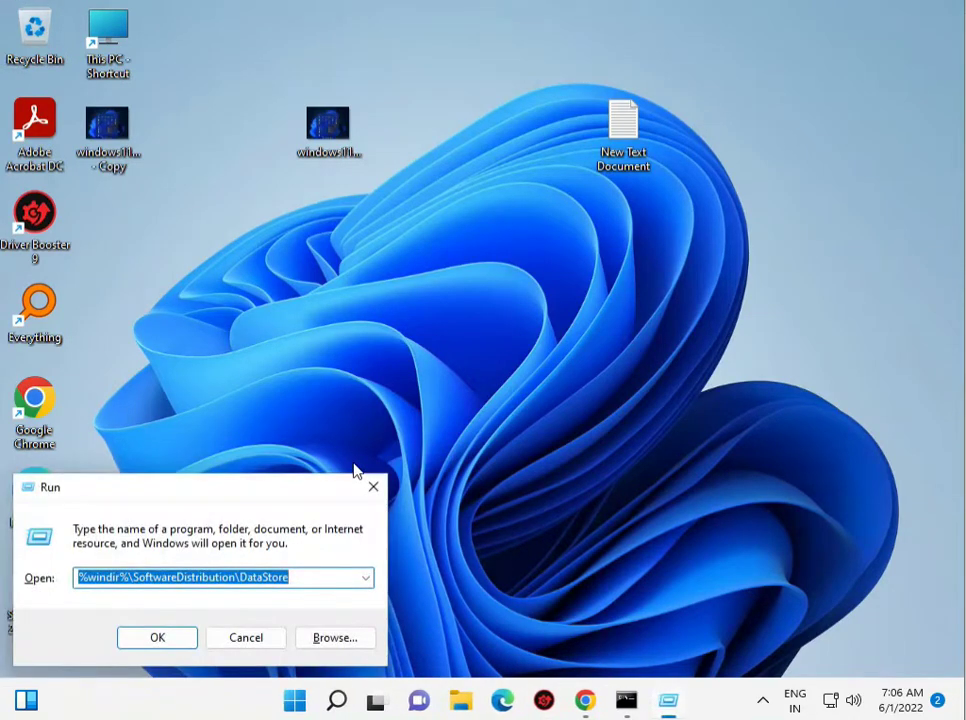
type("regedit")
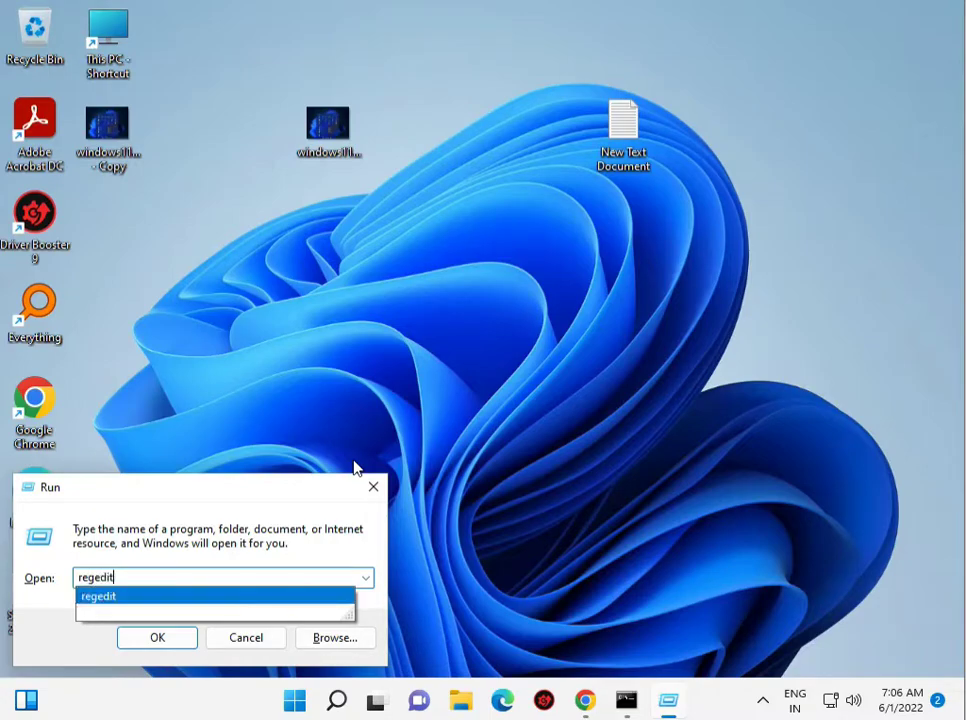
left_click(156, 636)
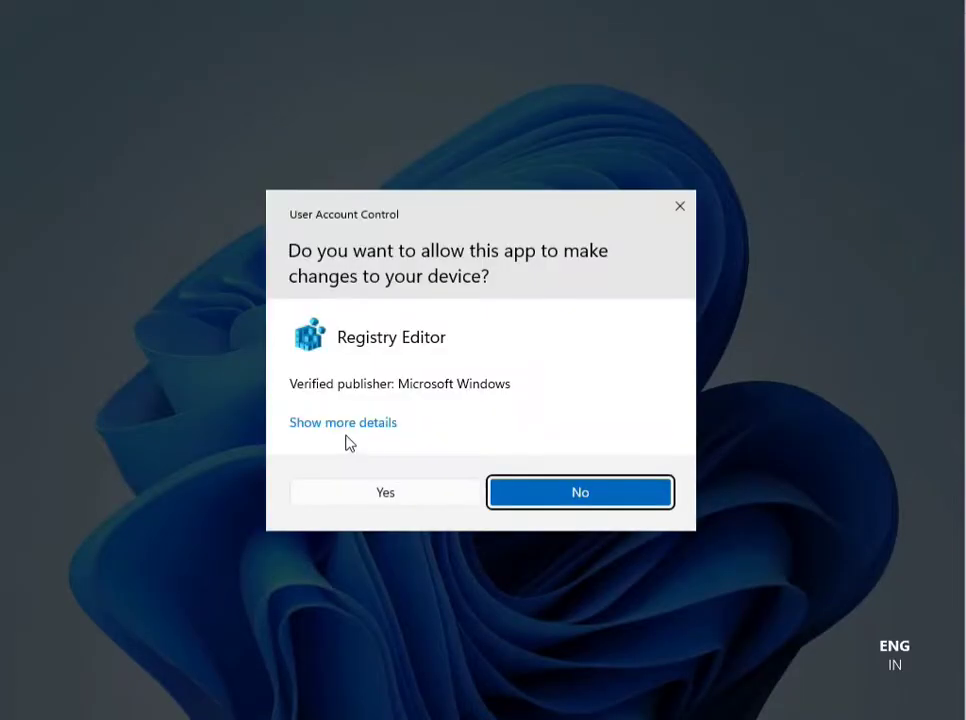
left_click(384, 492)
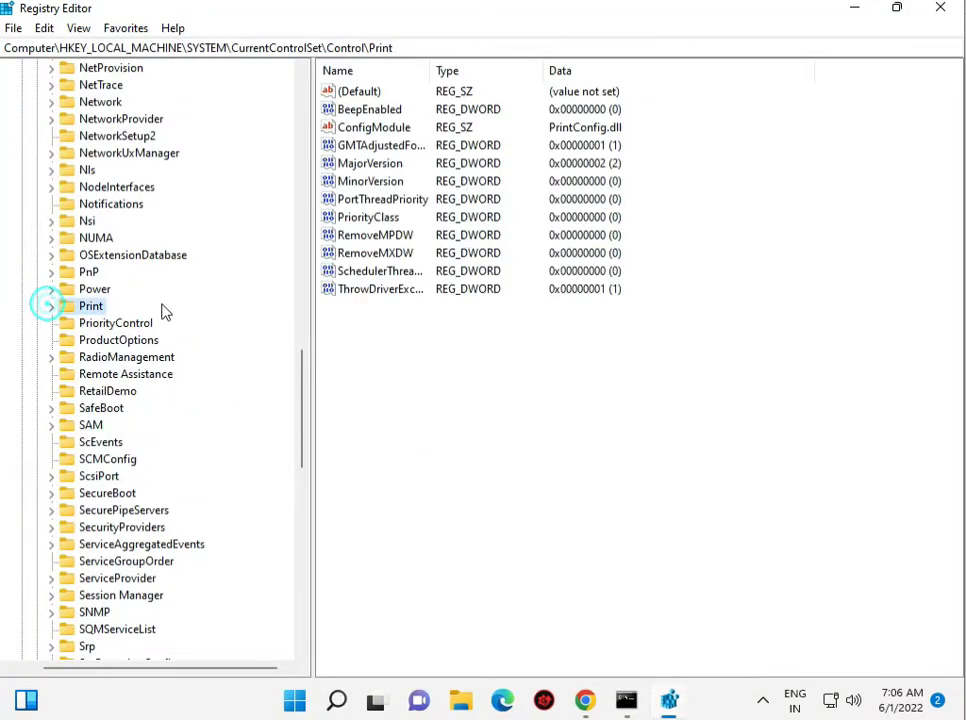
- Navigate to HKLM\SOFTWARE\Policies\Microsoft\Windows\WindowsUpdate
left_click(52, 304)
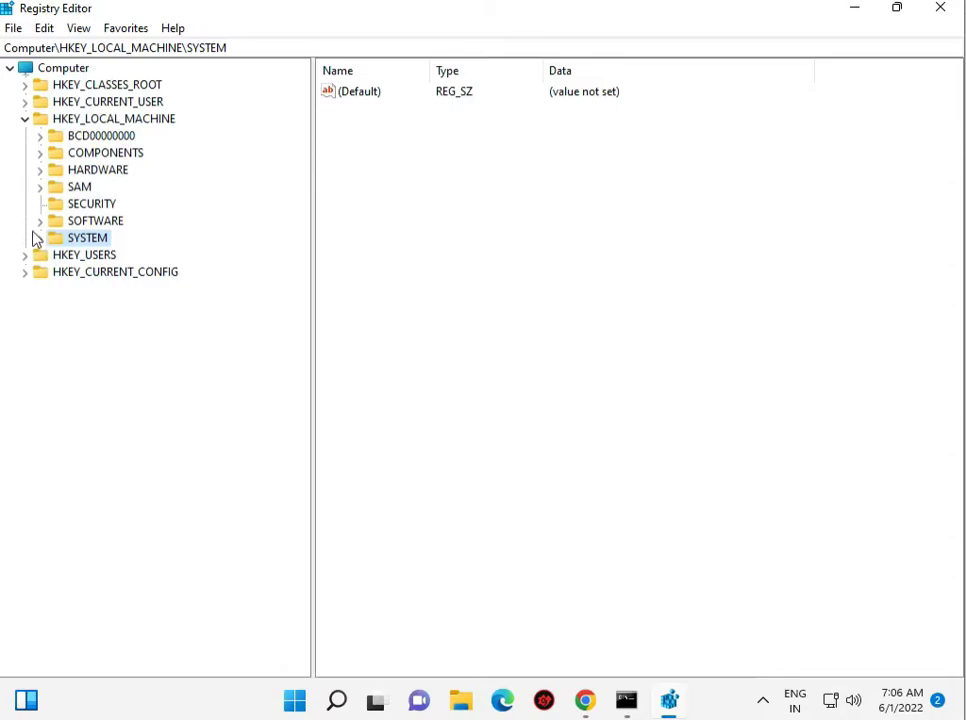
left_click(42, 220)
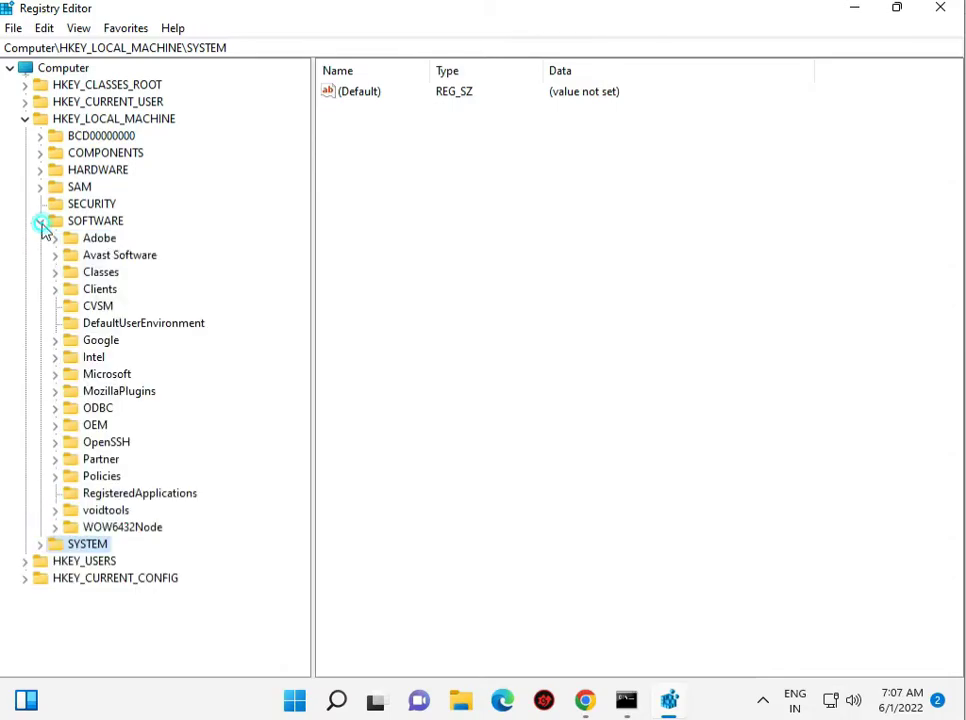
left_click(56, 476)
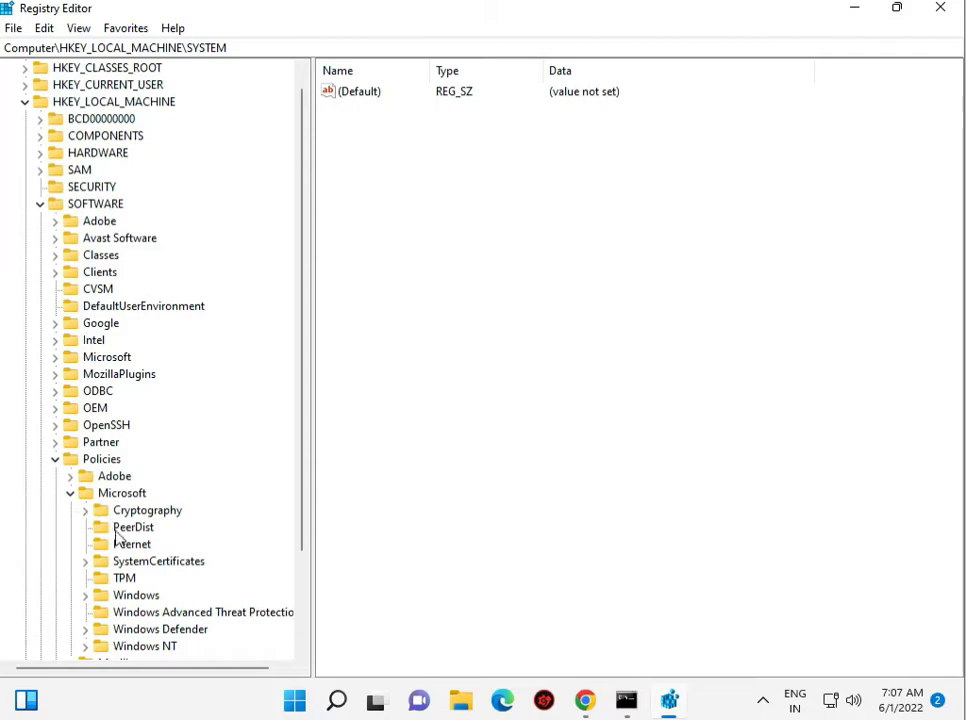
scroll("down", 3)
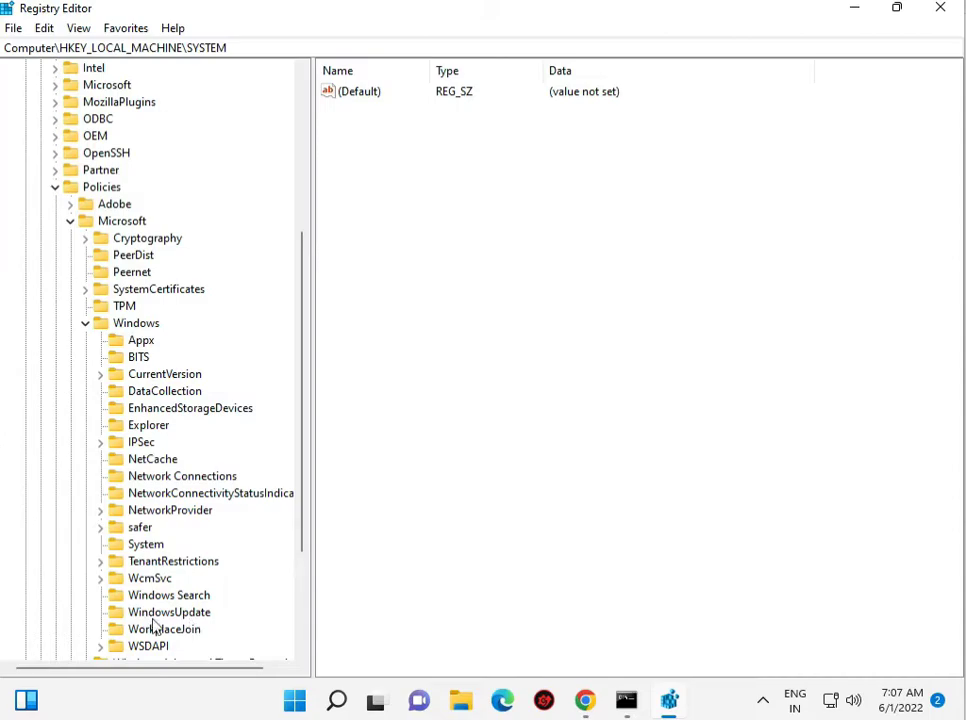
left_click(168, 612)
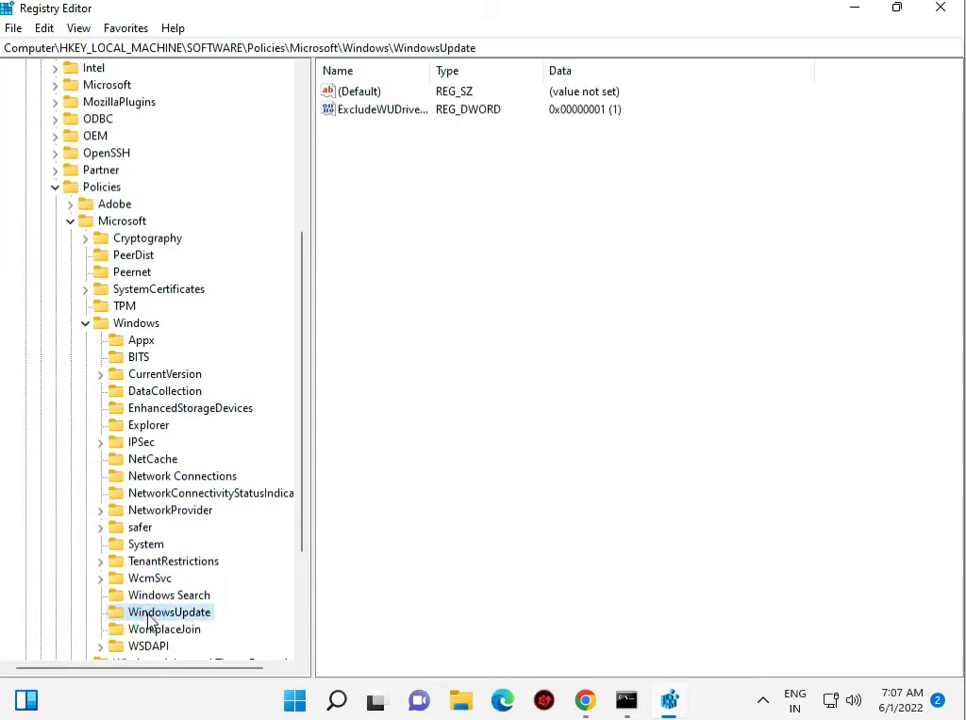
- Set the WindowsUpdate key's (Default) value data to 1 and close Registry Editor
left_click(358, 92)
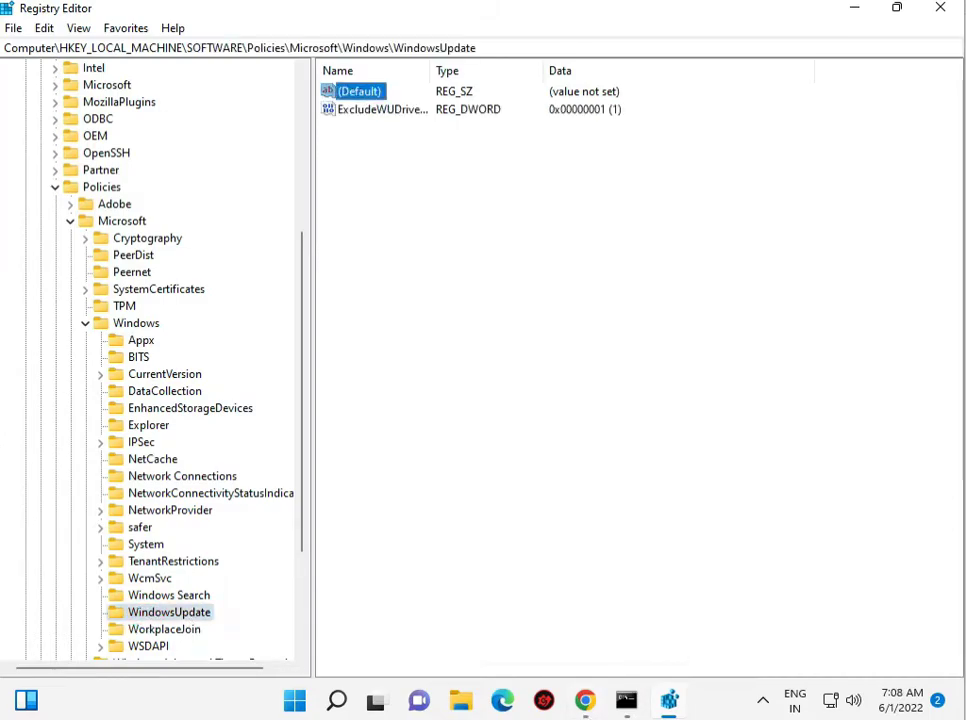
double_click(358, 92)
type("1")
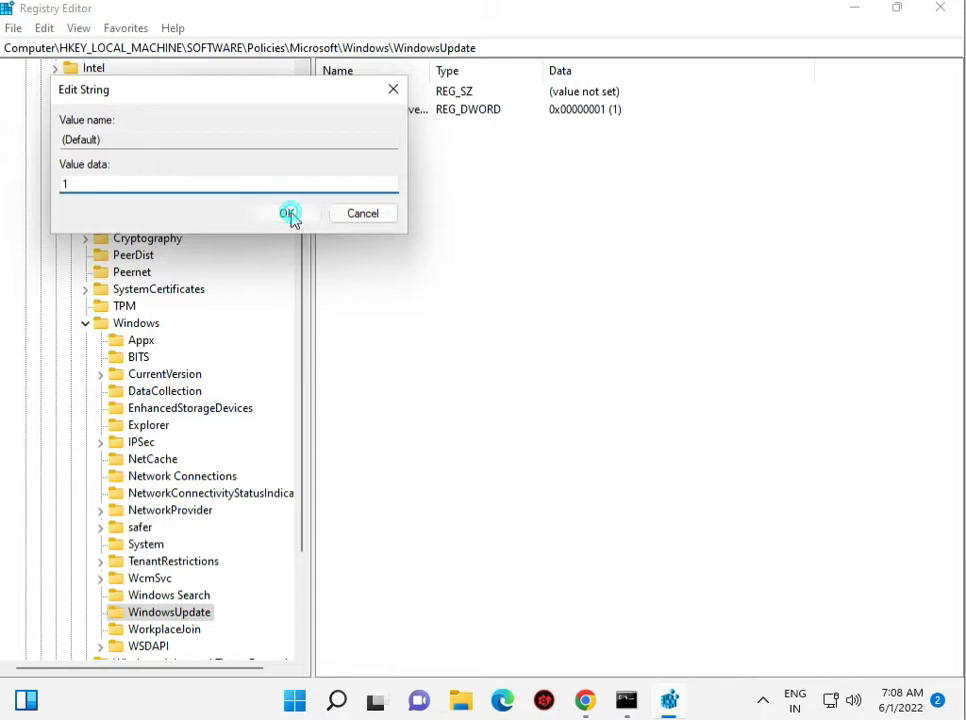
left_click(288, 212)
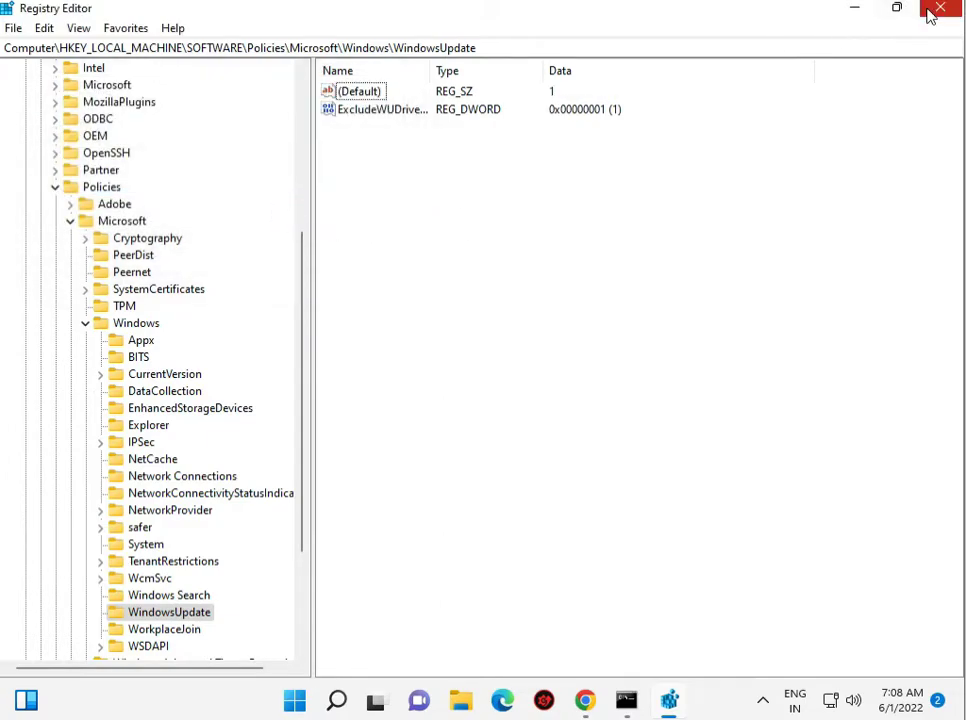
left_click(940, 8)
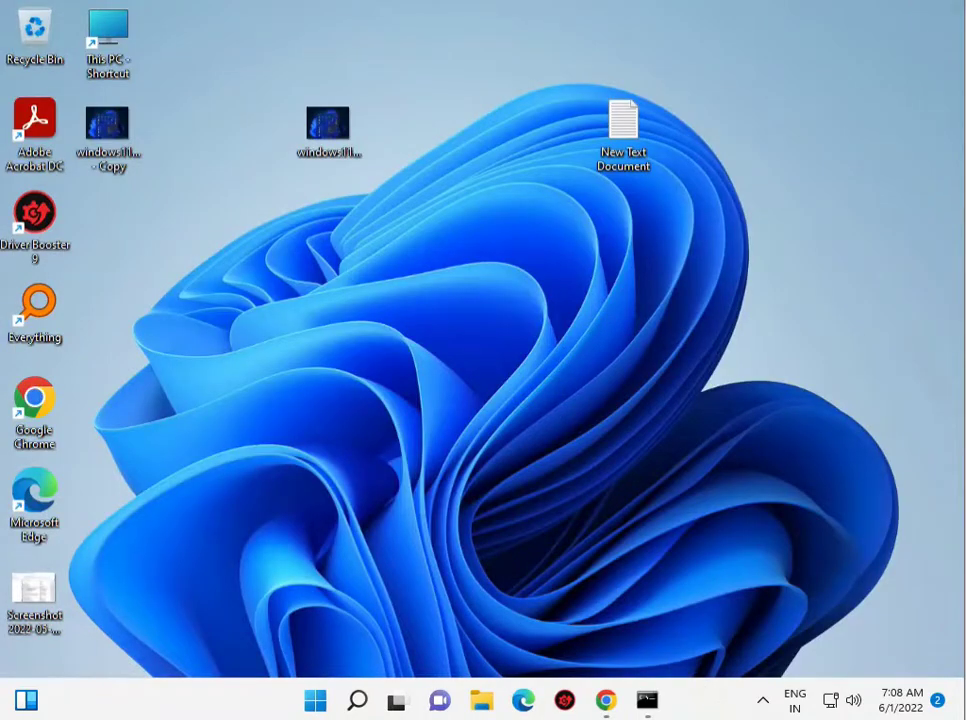
mouse_move(692, 628)
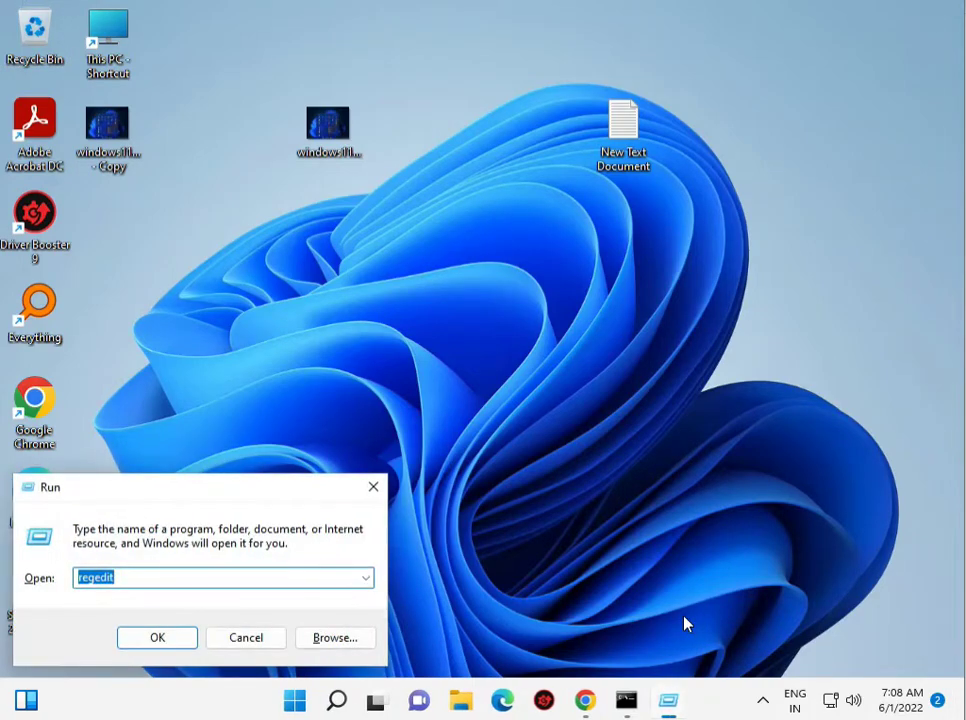
- Launch services.msc from the Run dialog to open the Services console
type("servi")
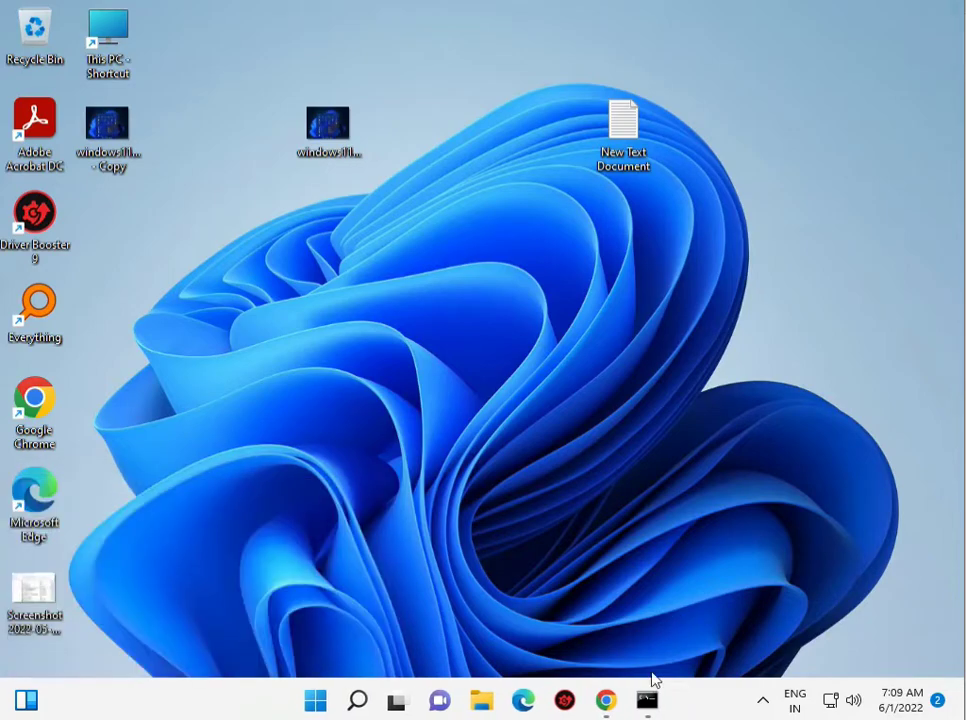
mouse_move(620, 630)
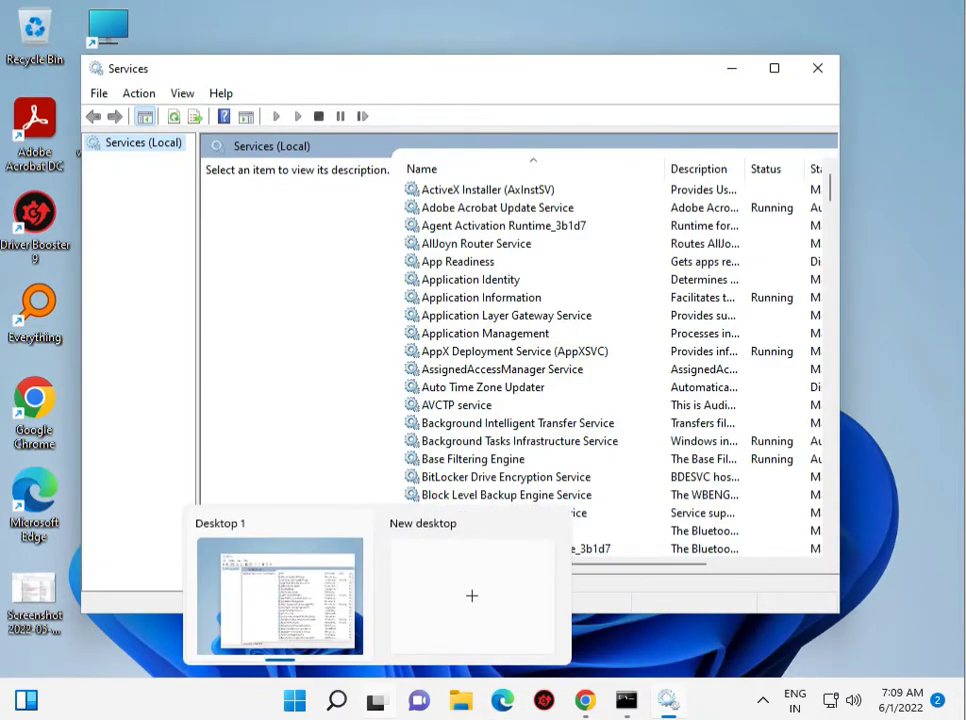
- Start the Background Intelligent Transfer Service from its properties so it shows Running
left_click(512, 352)
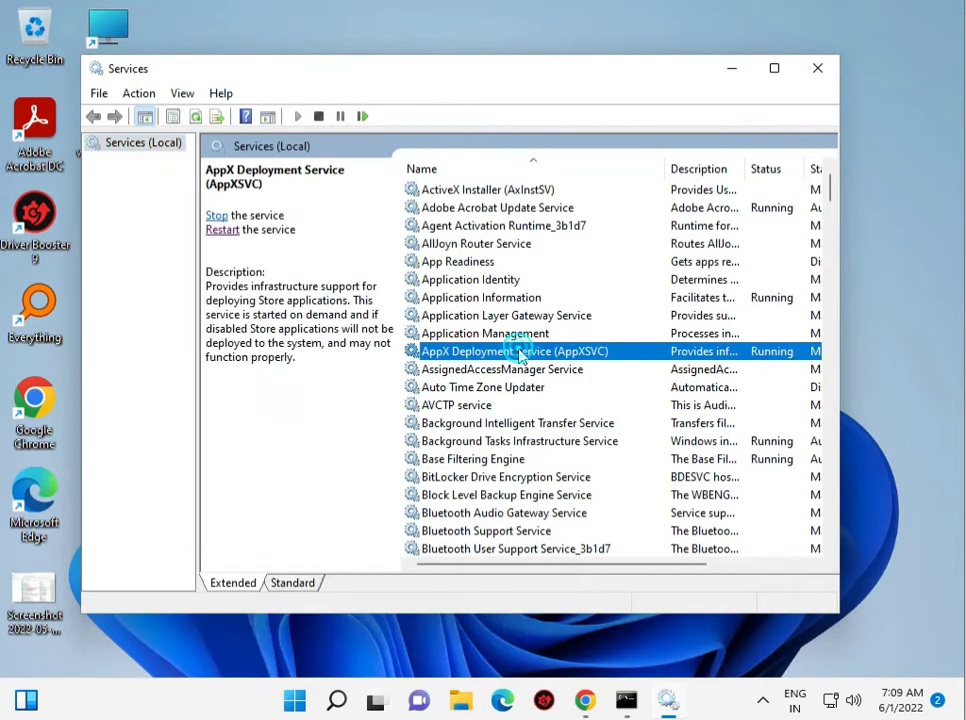
left_click(516, 422)
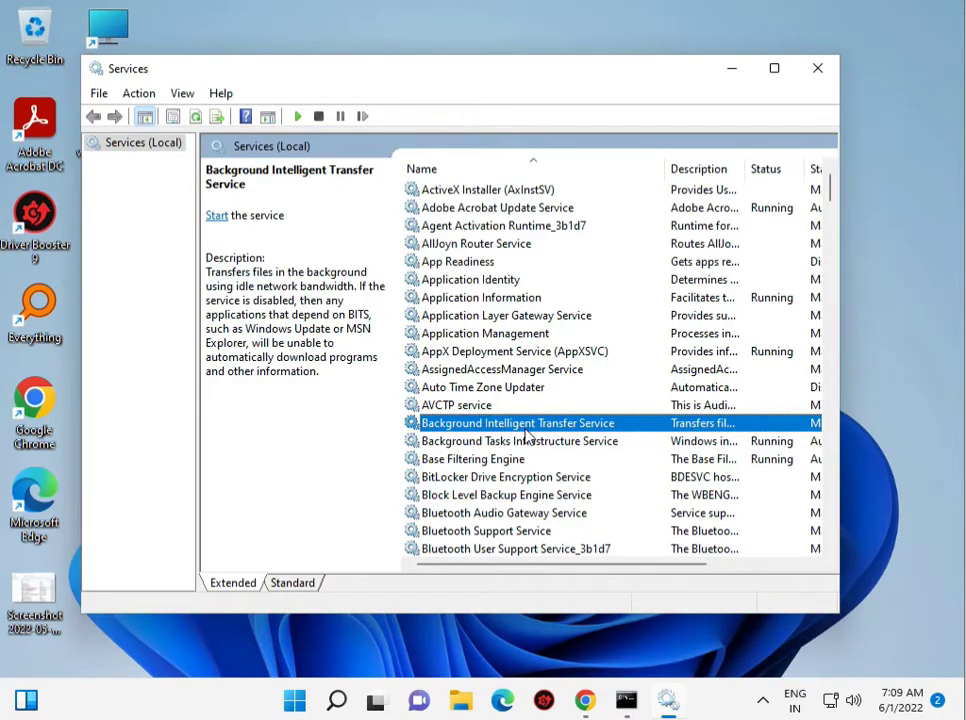
mouse_move(536, 428)
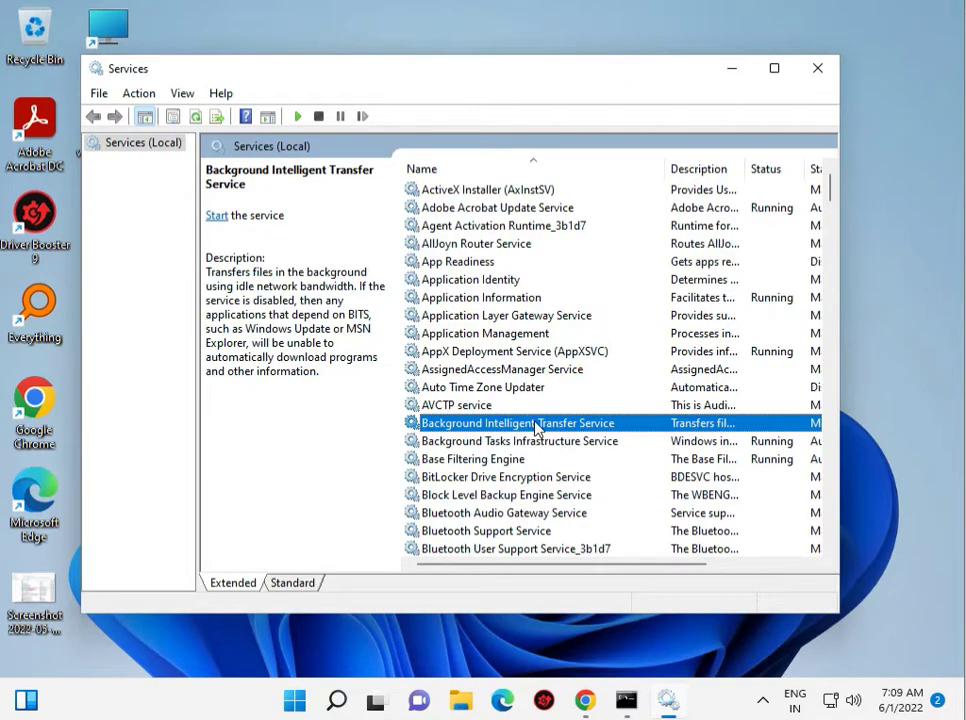
double_click(516, 424)
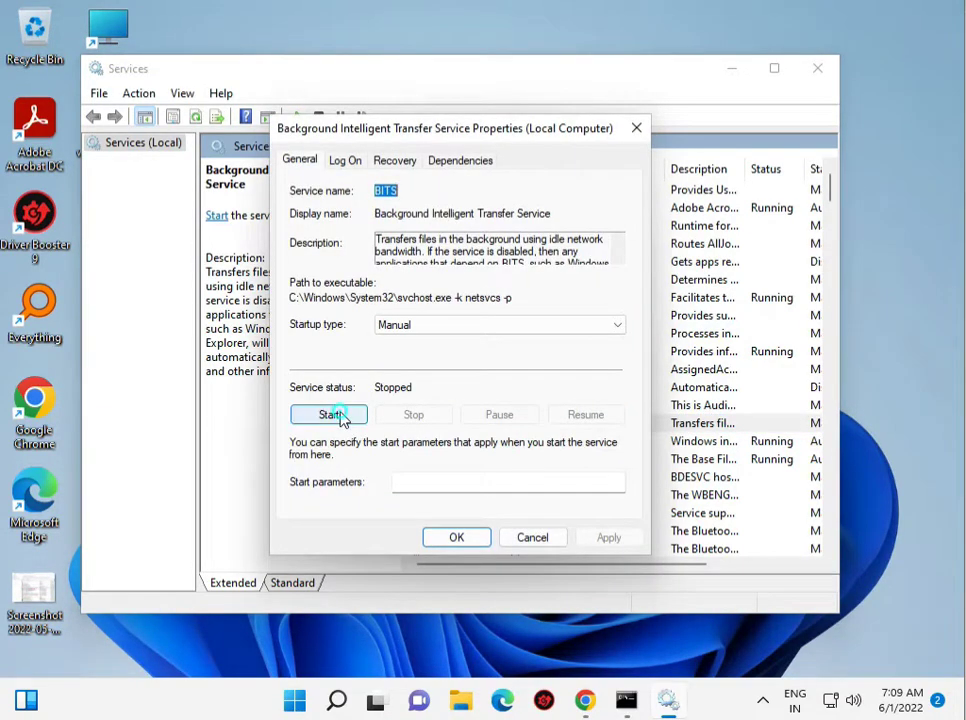
left_click(328, 414)
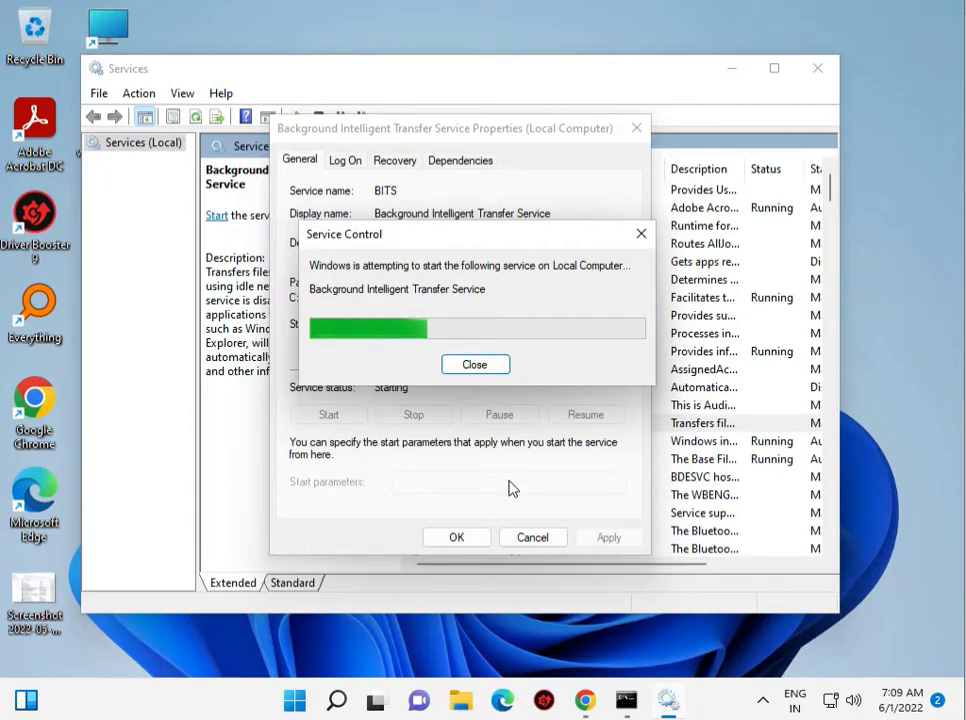
left_click(476, 364)
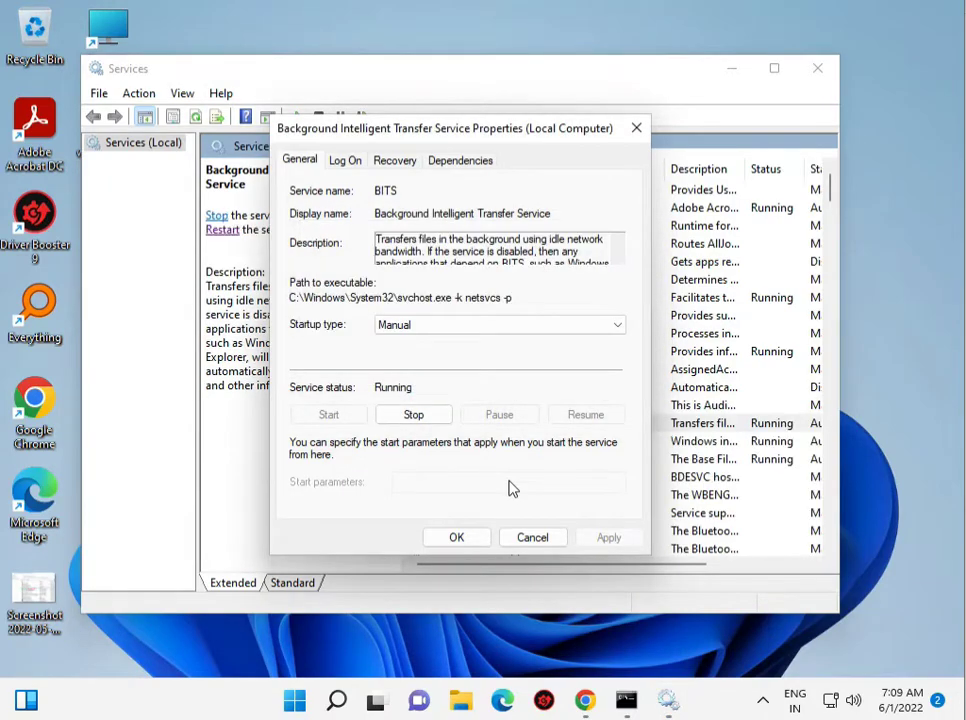
left_click(532, 536)
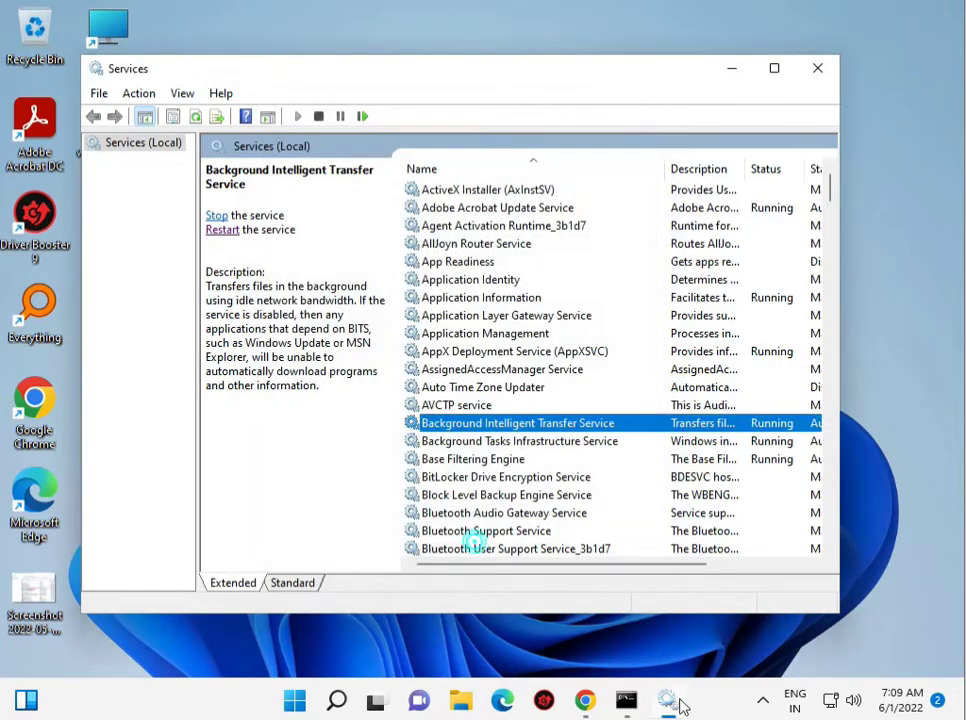
scroll("down", 3)
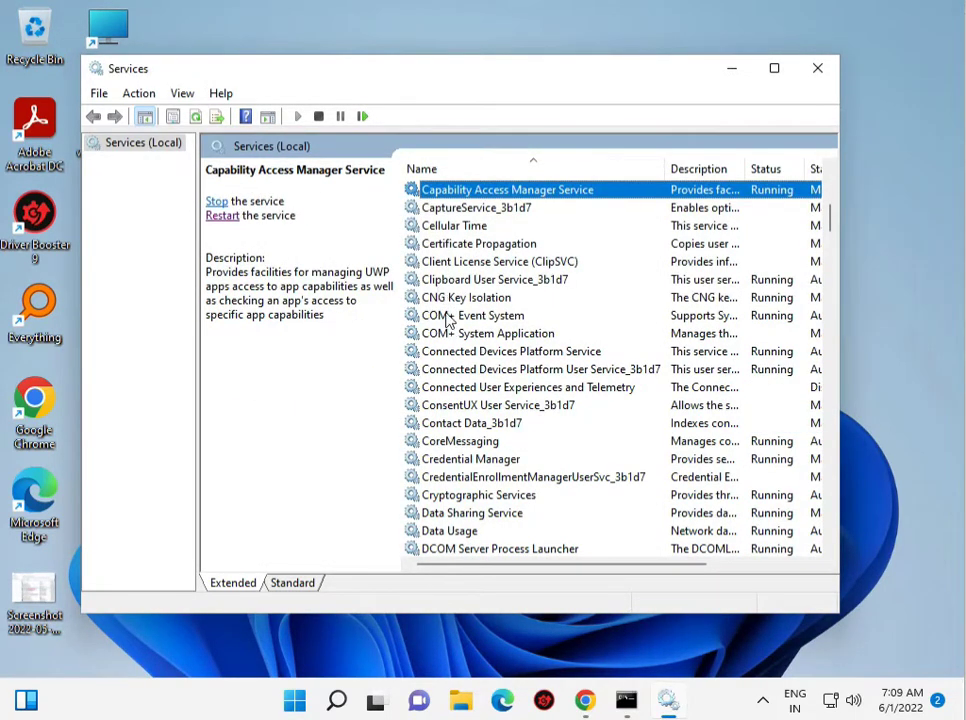
left_click(474, 316)
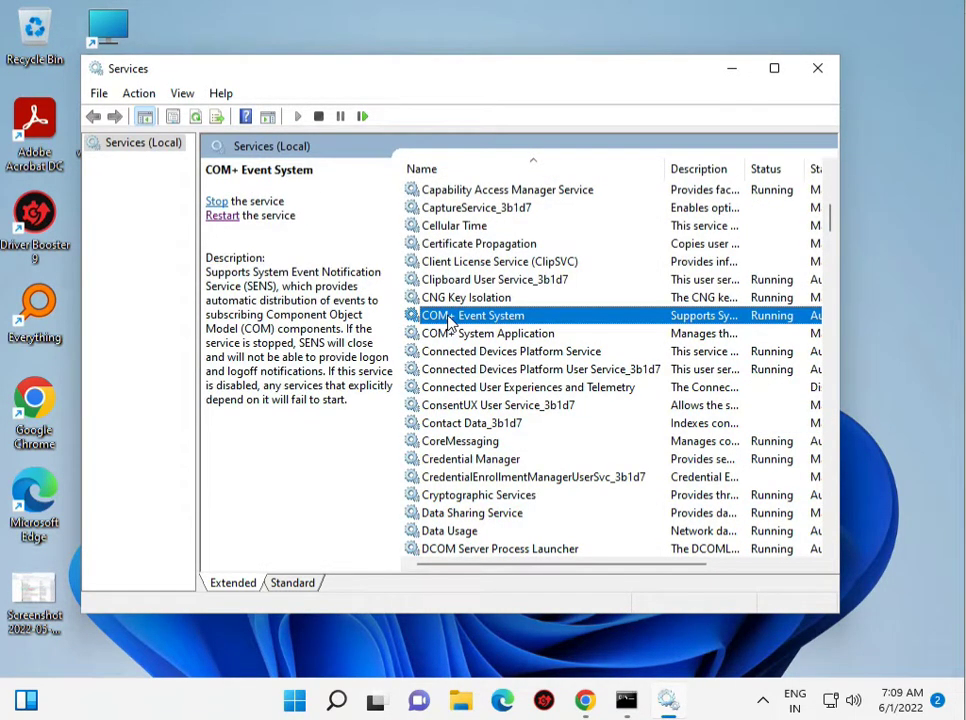
double_click(490, 316)
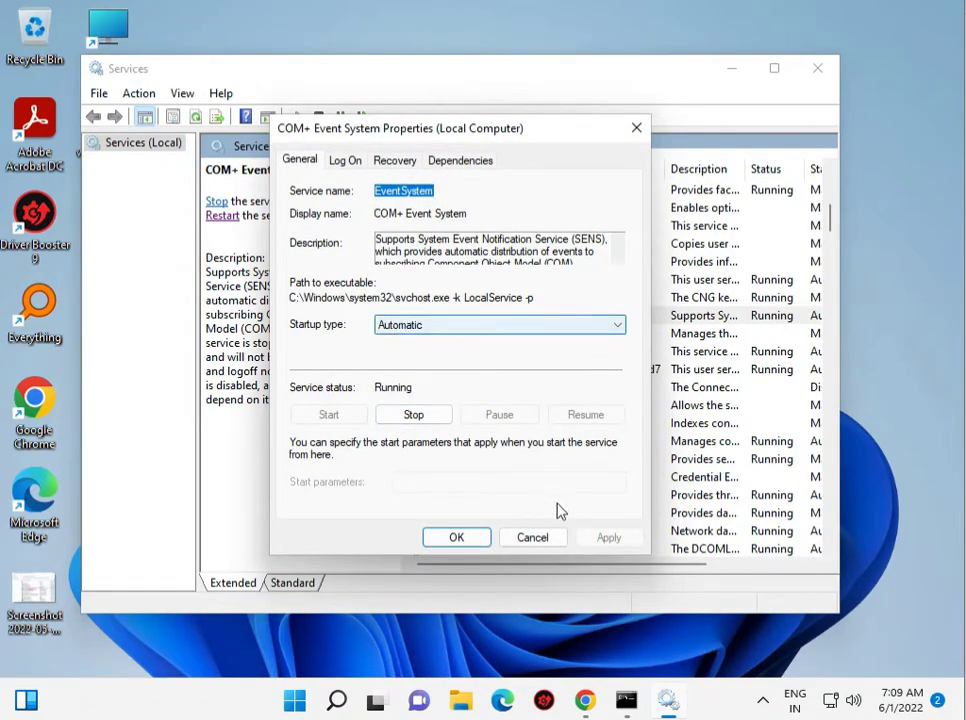
left_click(532, 536)
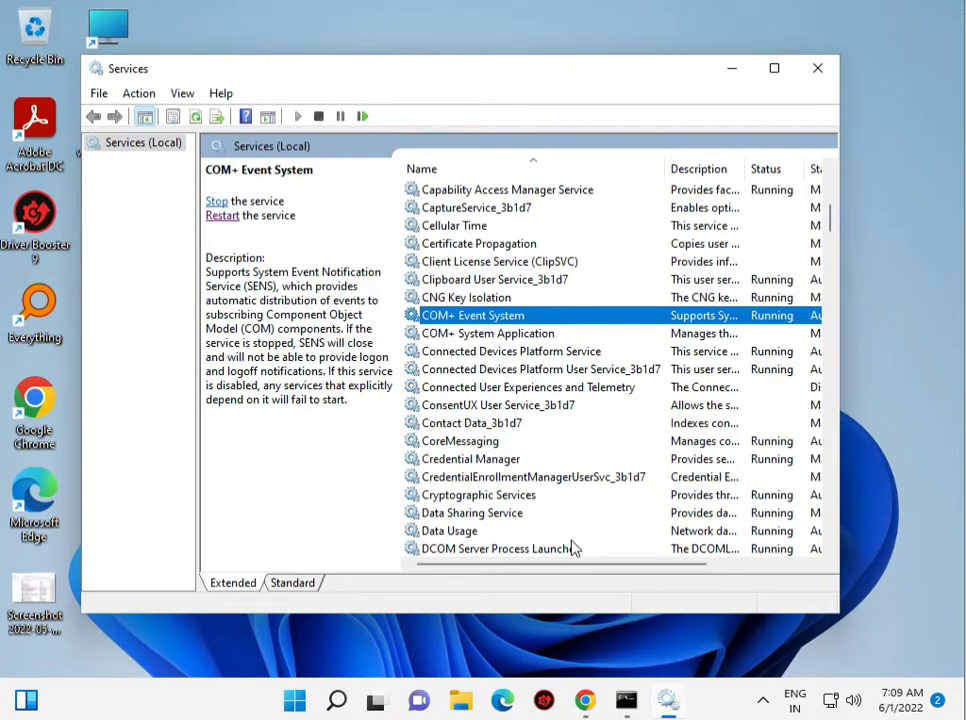
left_click(472, 512)
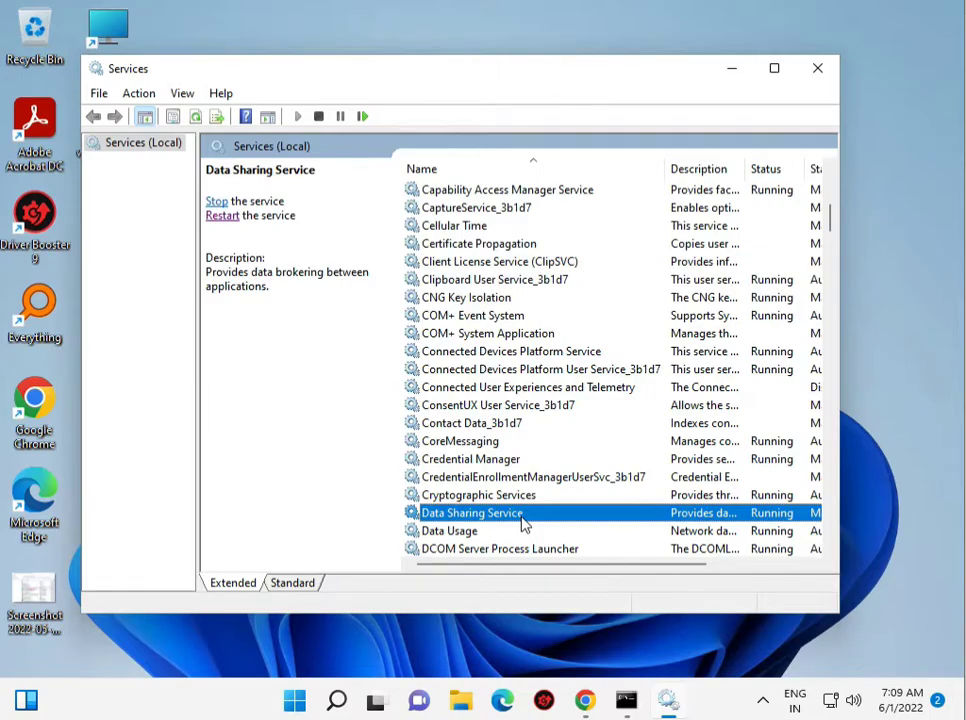
scroll("down", 3)
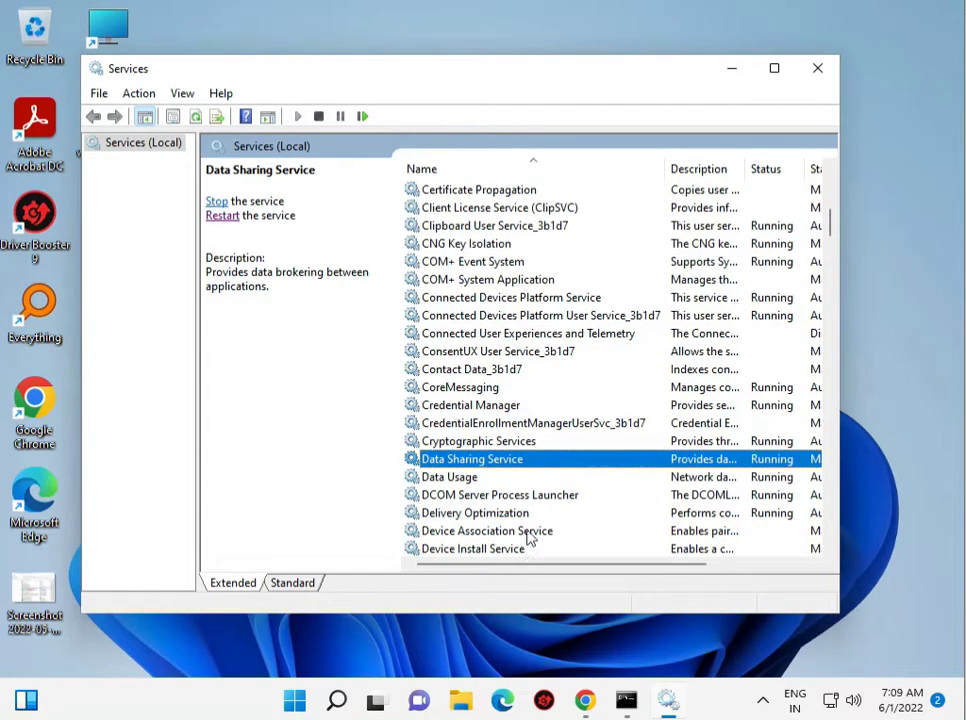
double_click(500, 494)
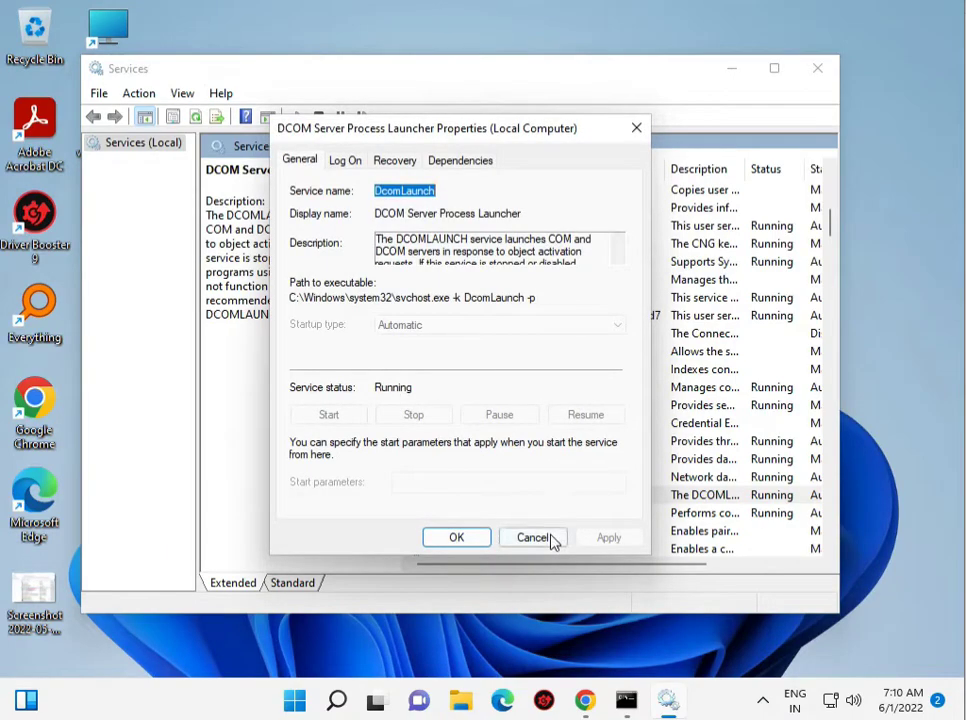
left_click(532, 536)
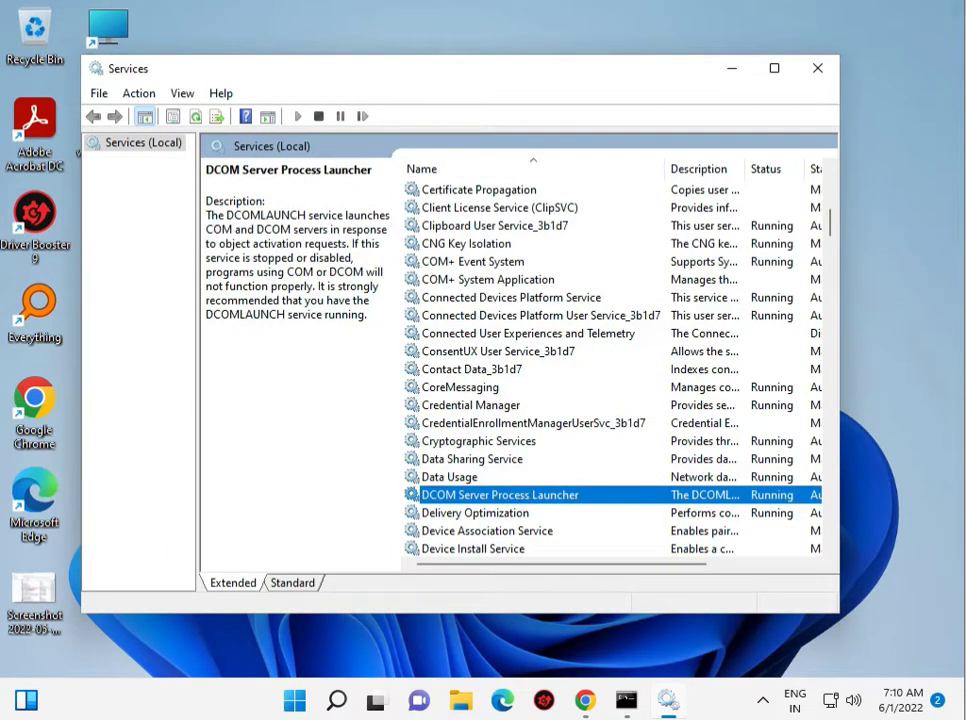
mouse_move(502, 700)
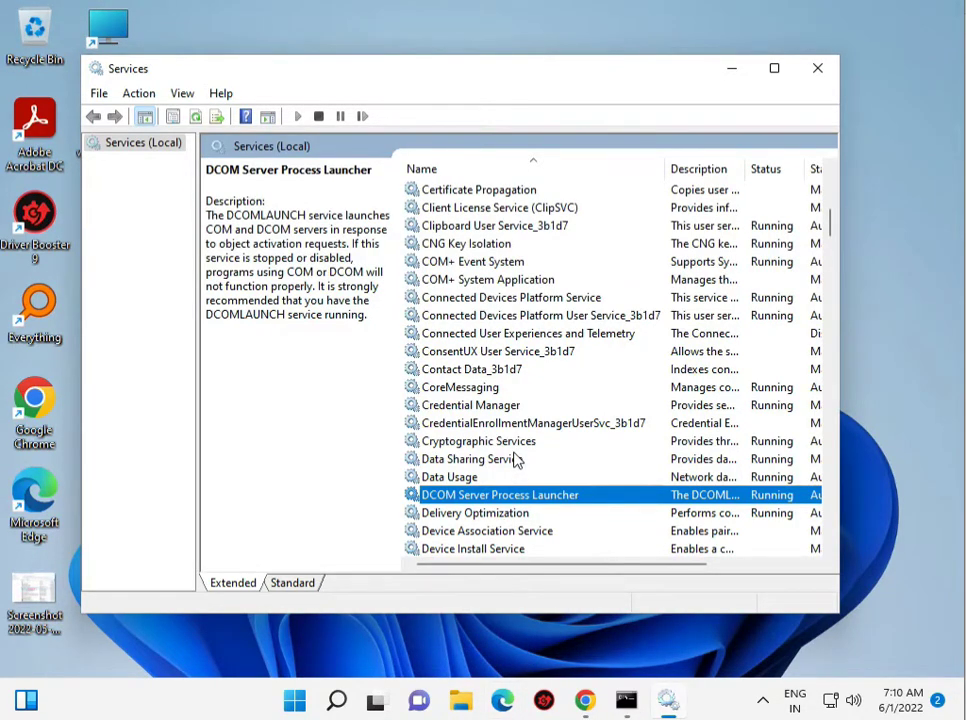
- Start the Windows Update service from its properties so it shows Running with Automatic startup
scroll("down", 3)
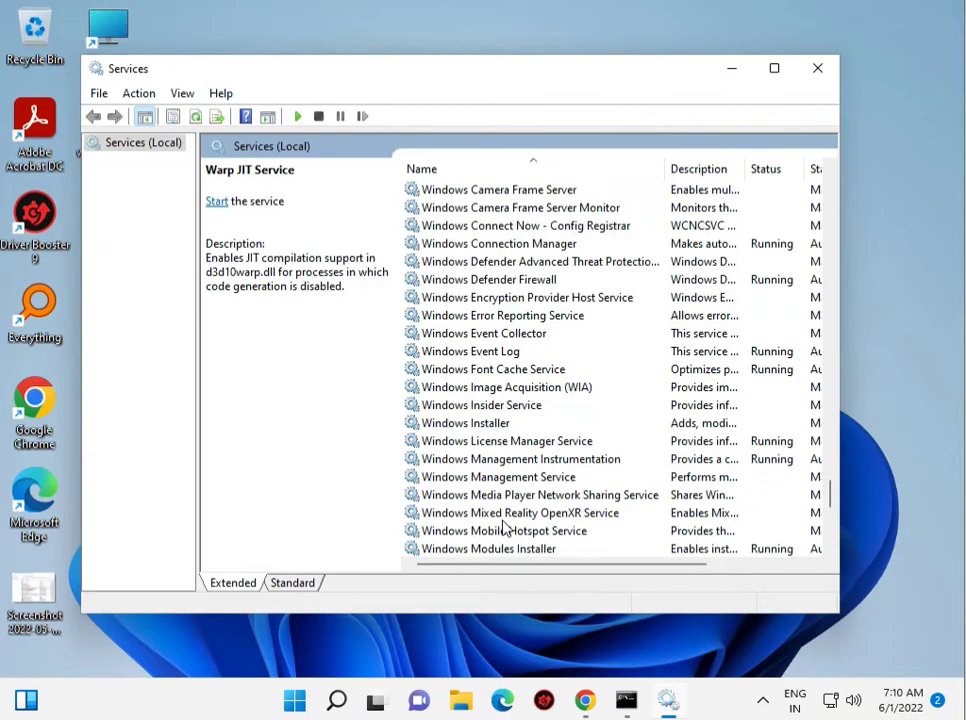
scroll("down", 3)
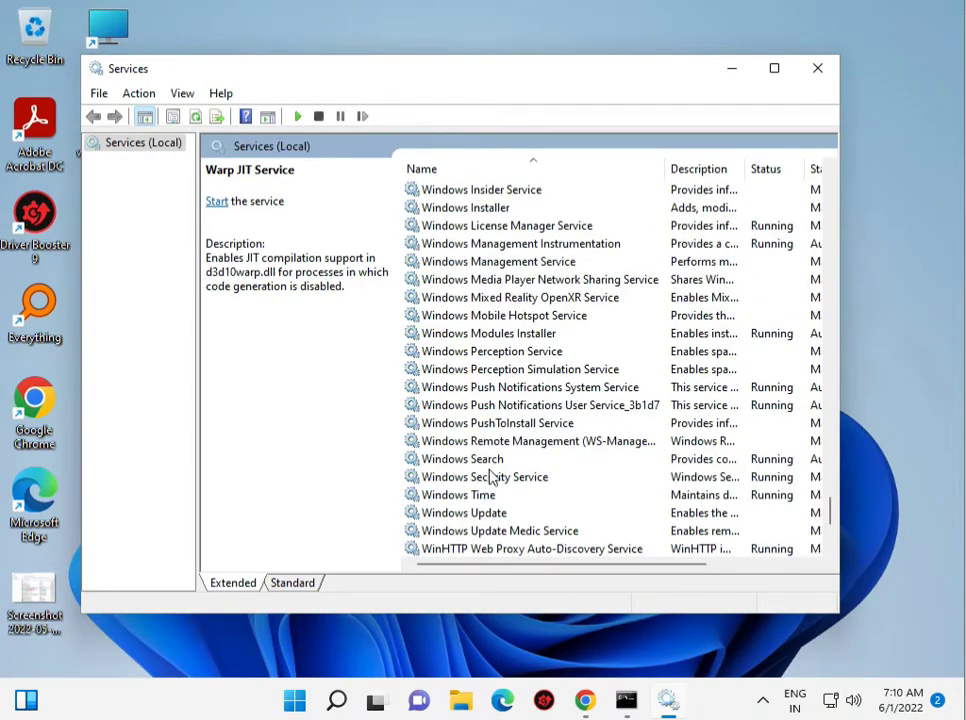
double_click(460, 512)
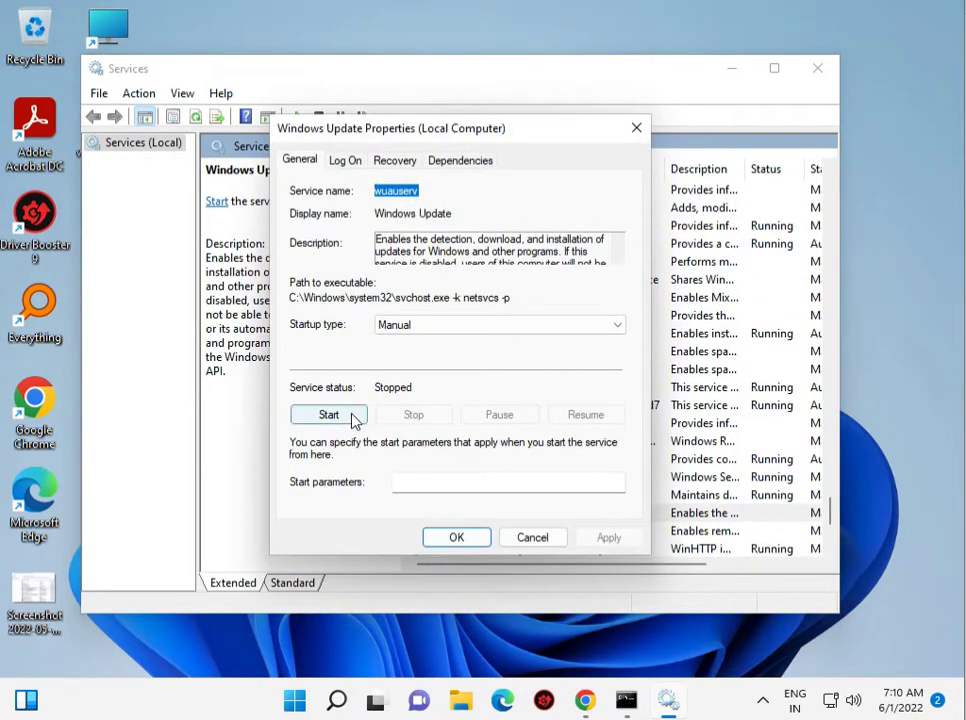
left_click(328, 414)
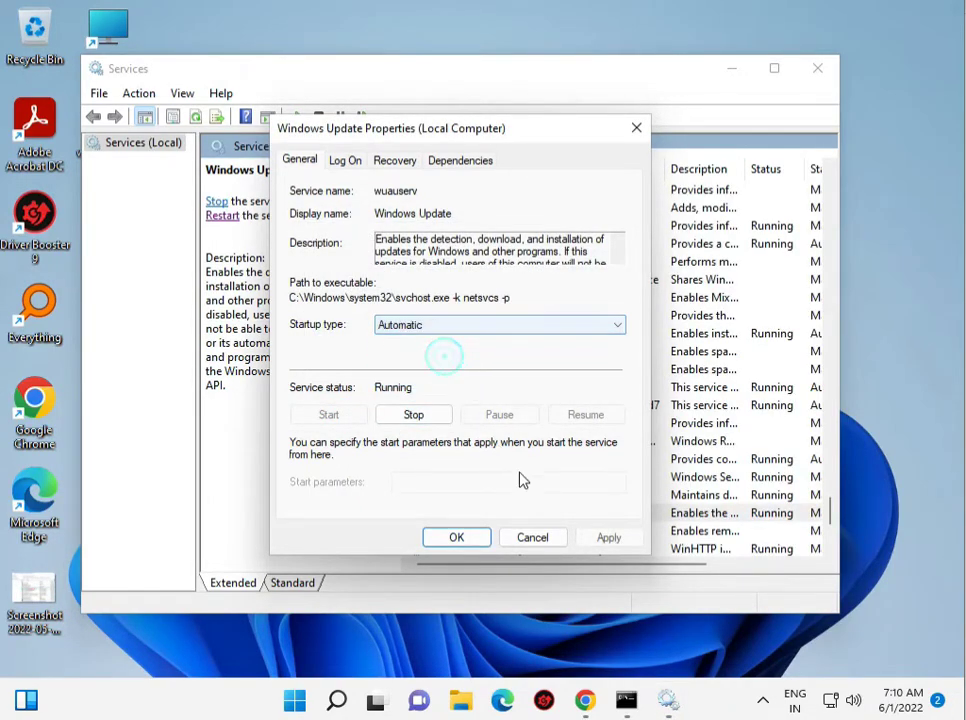
left_click(532, 536)
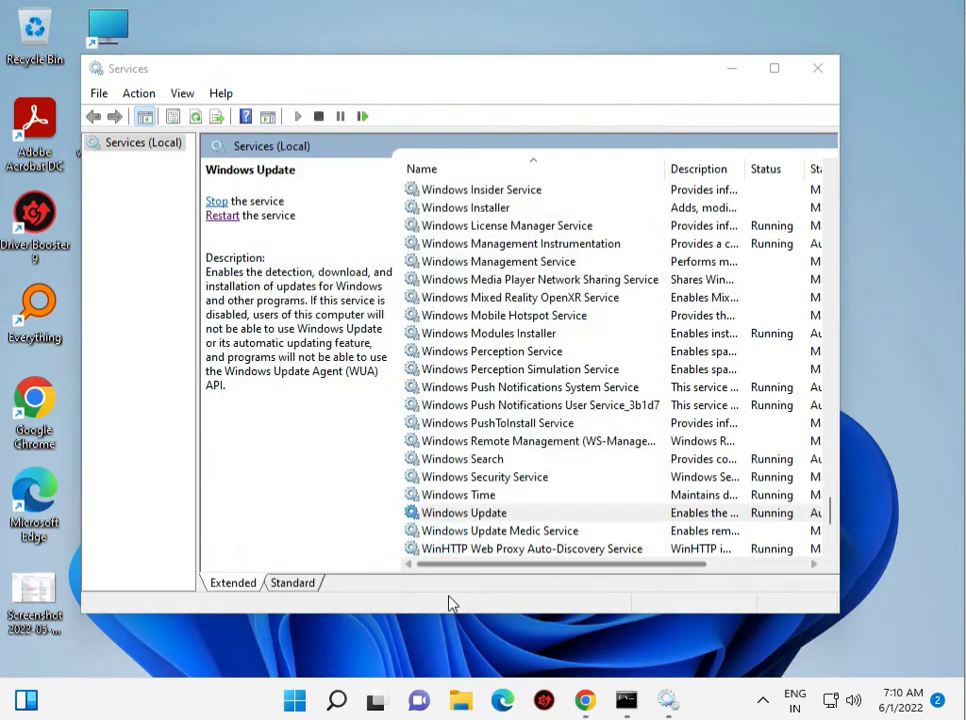
left_click(538, 404)
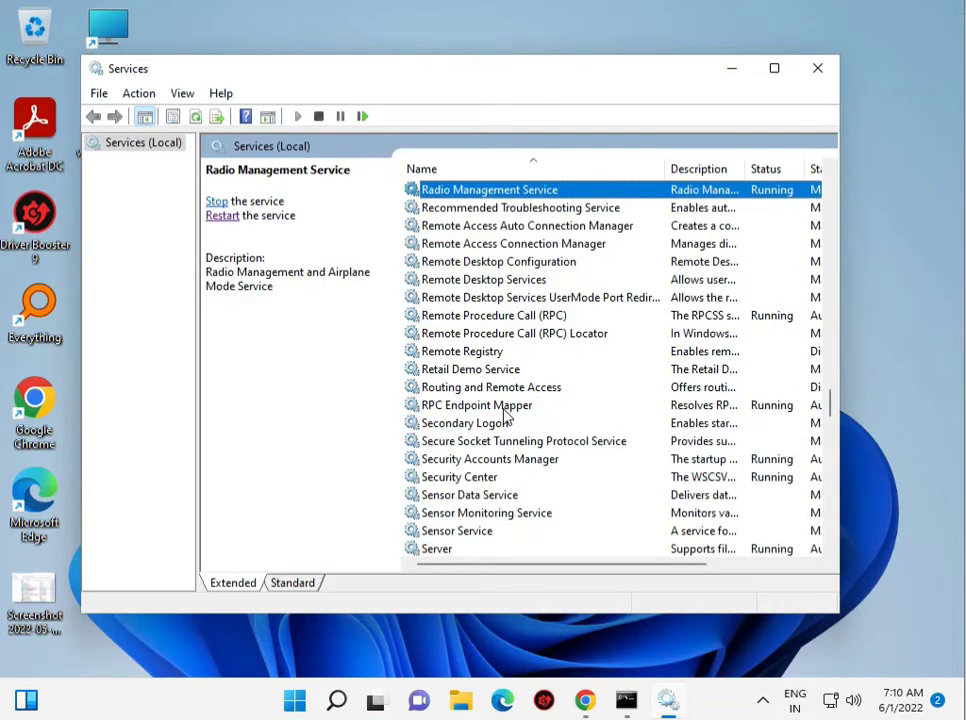
mouse_move(500, 336)
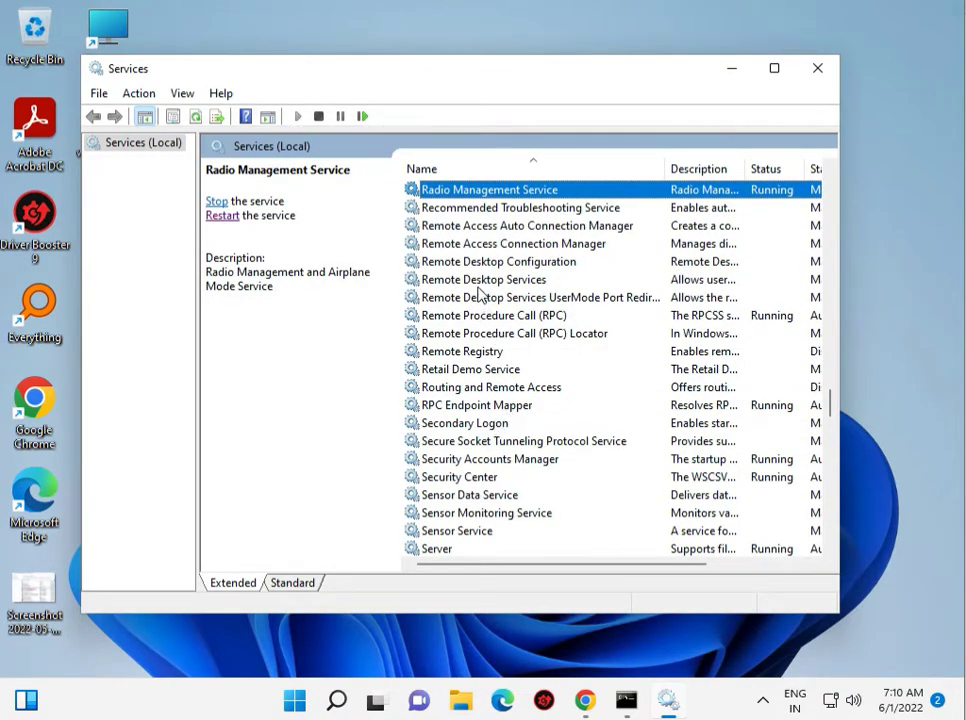
- Start the Remote Procedure Call (RPC) Locator service, then close the Services console
left_click(514, 332)
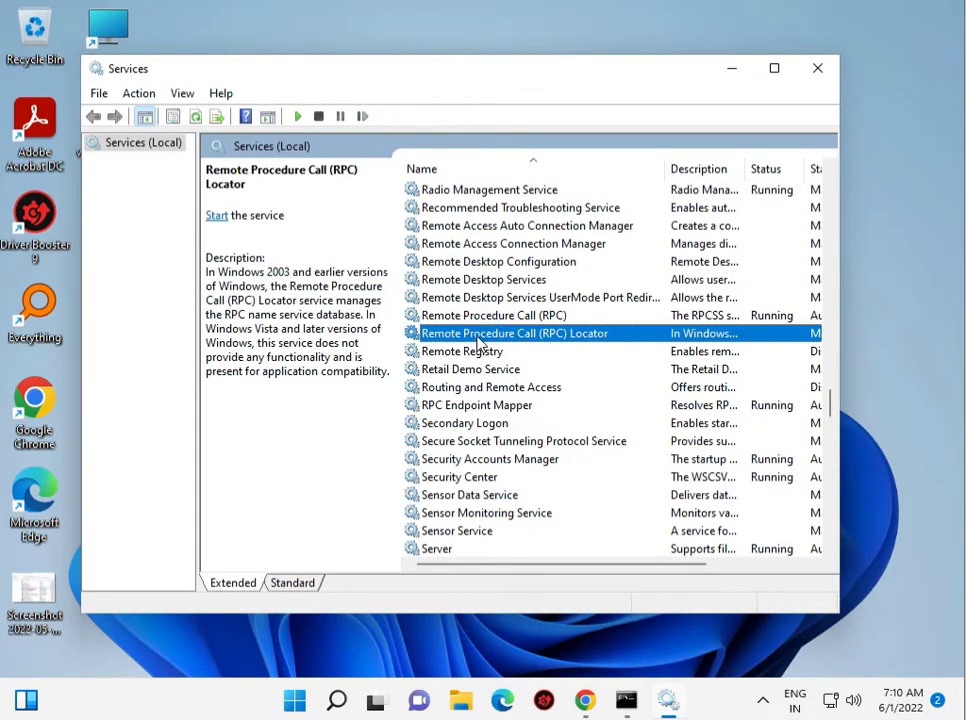
double_click(512, 332)
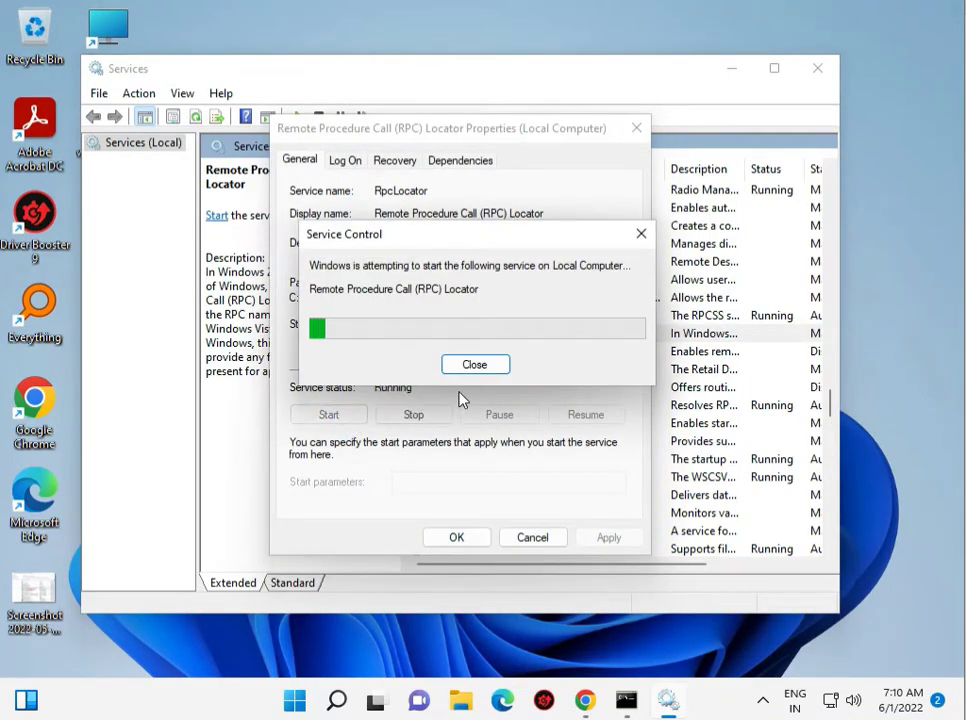
left_click(476, 364)
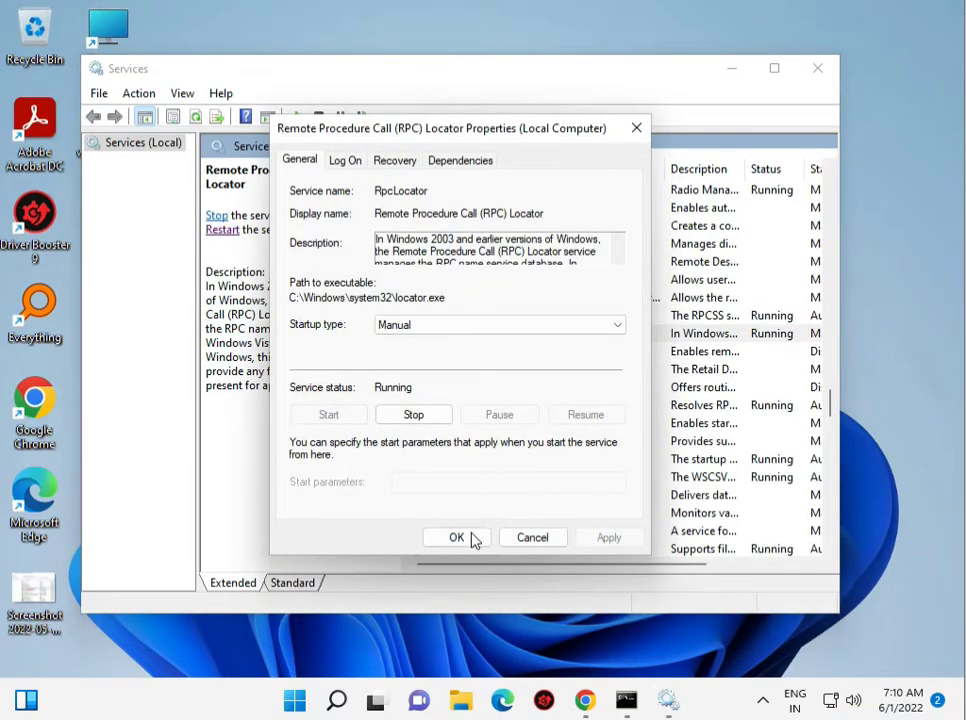
left_click(456, 536)
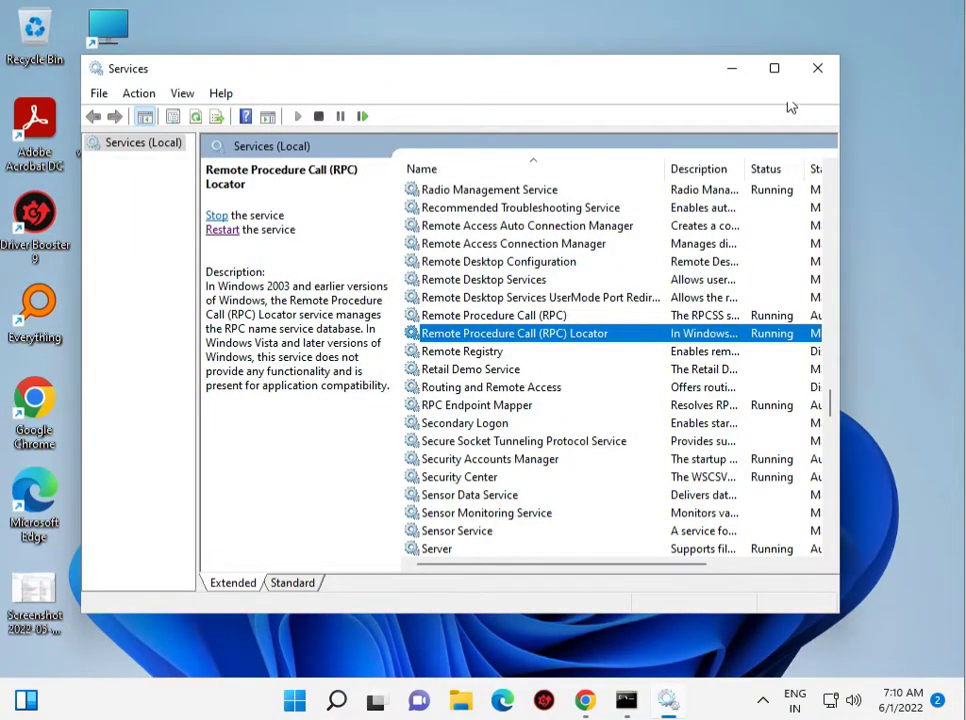
mouse_move(816, 68)
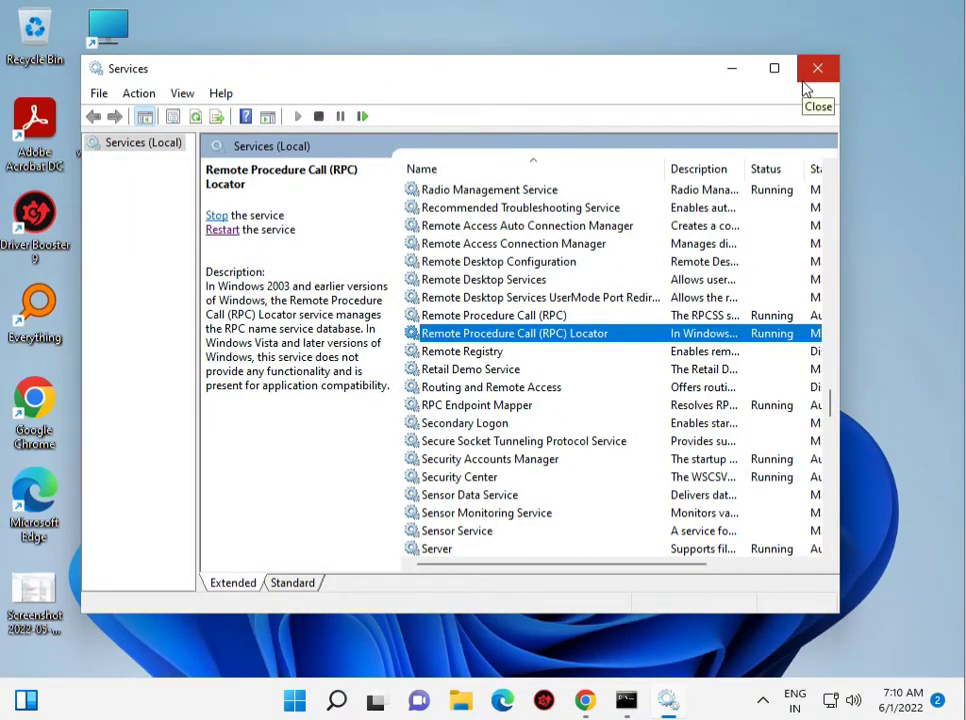
left_click(818, 68)
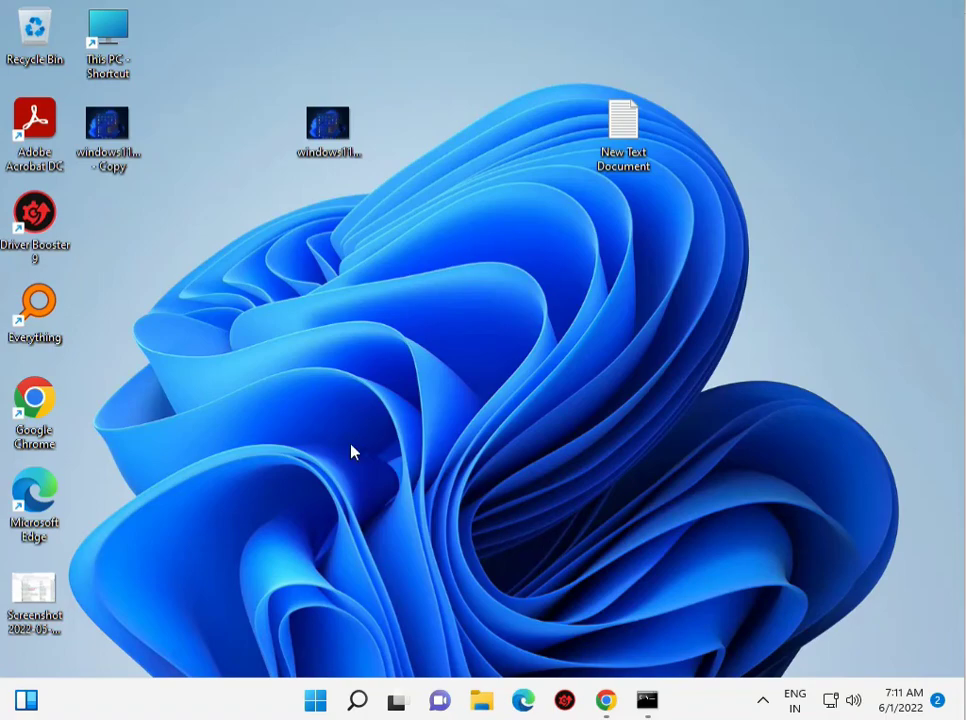
mouse_move(278, 362)
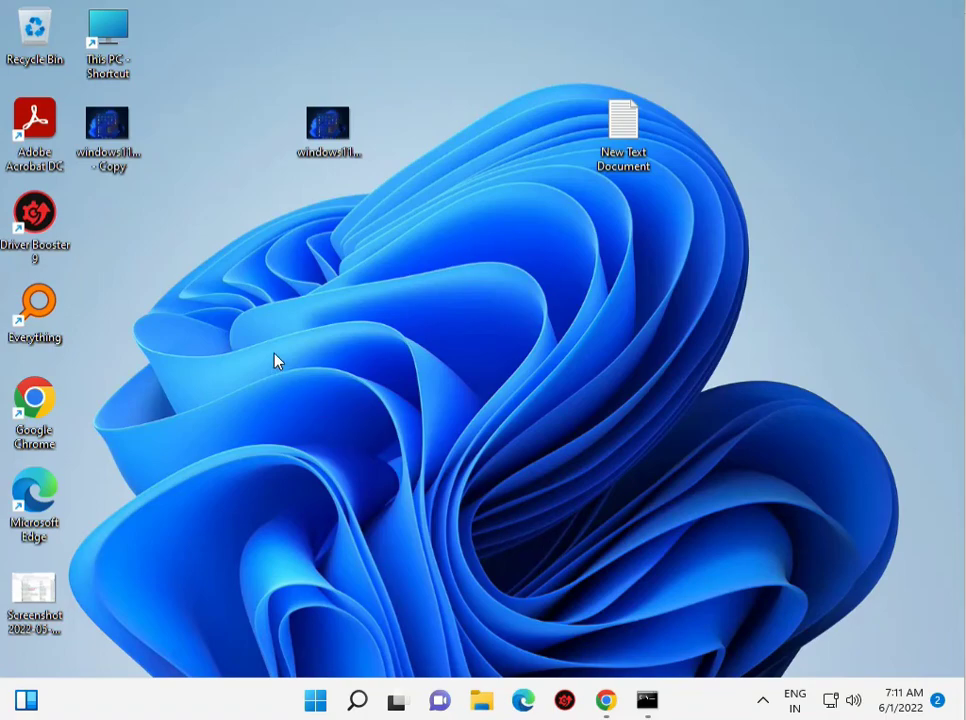
mouse_move(284, 364)
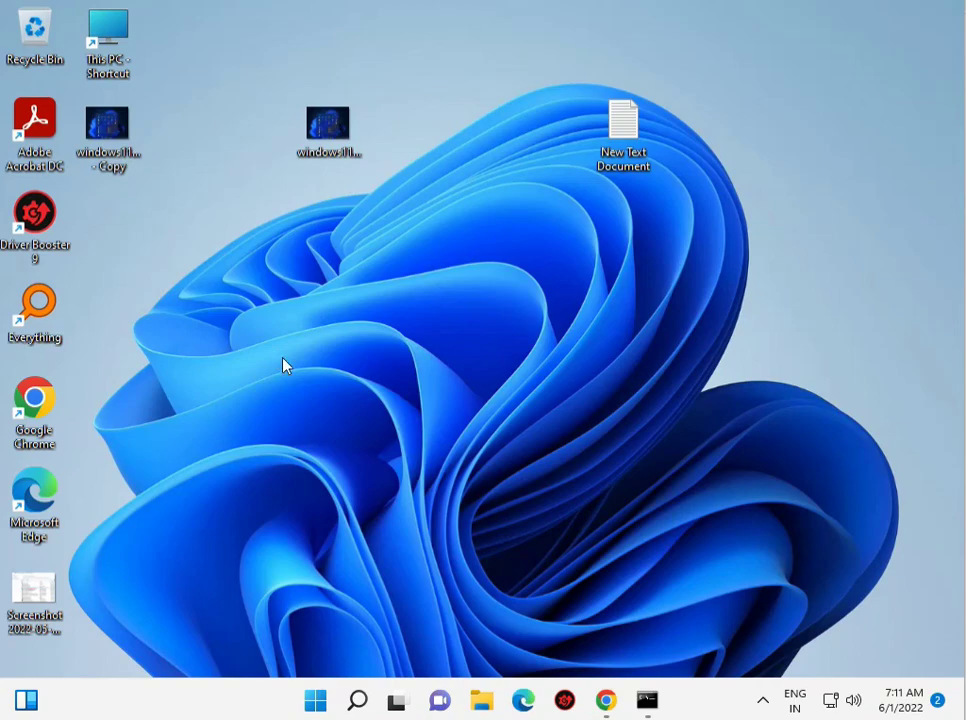